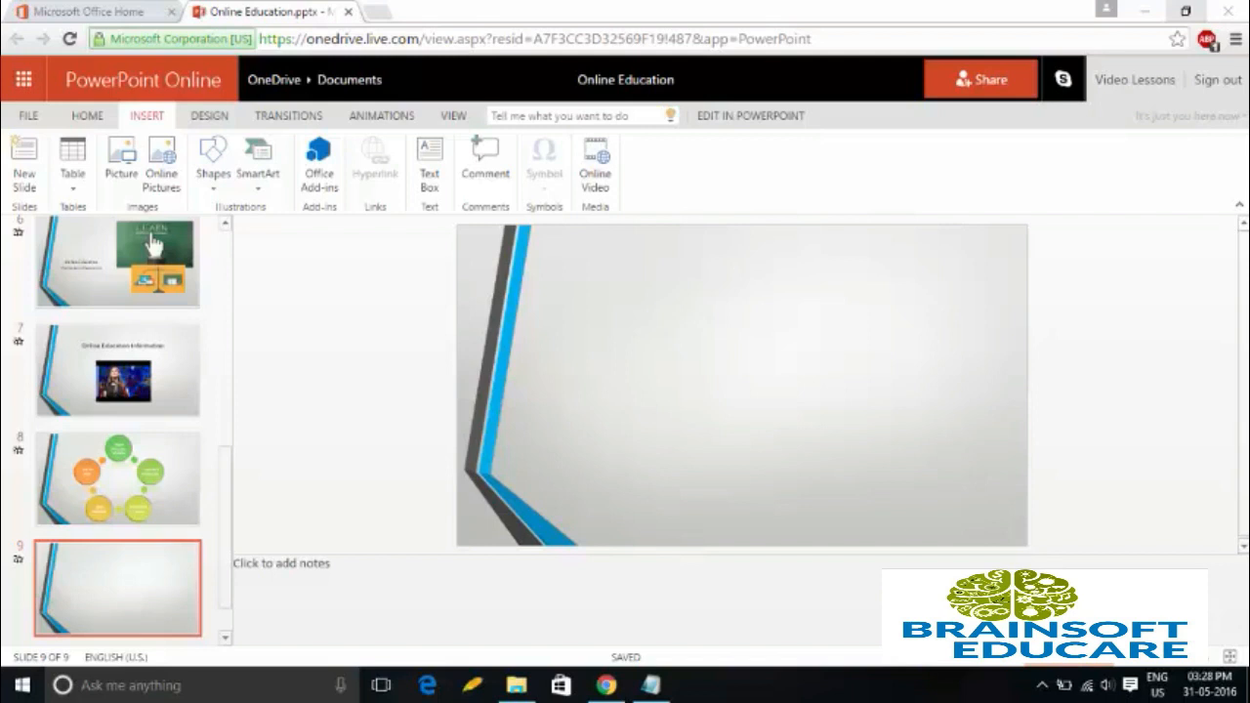
mouse_move(1198, 564)
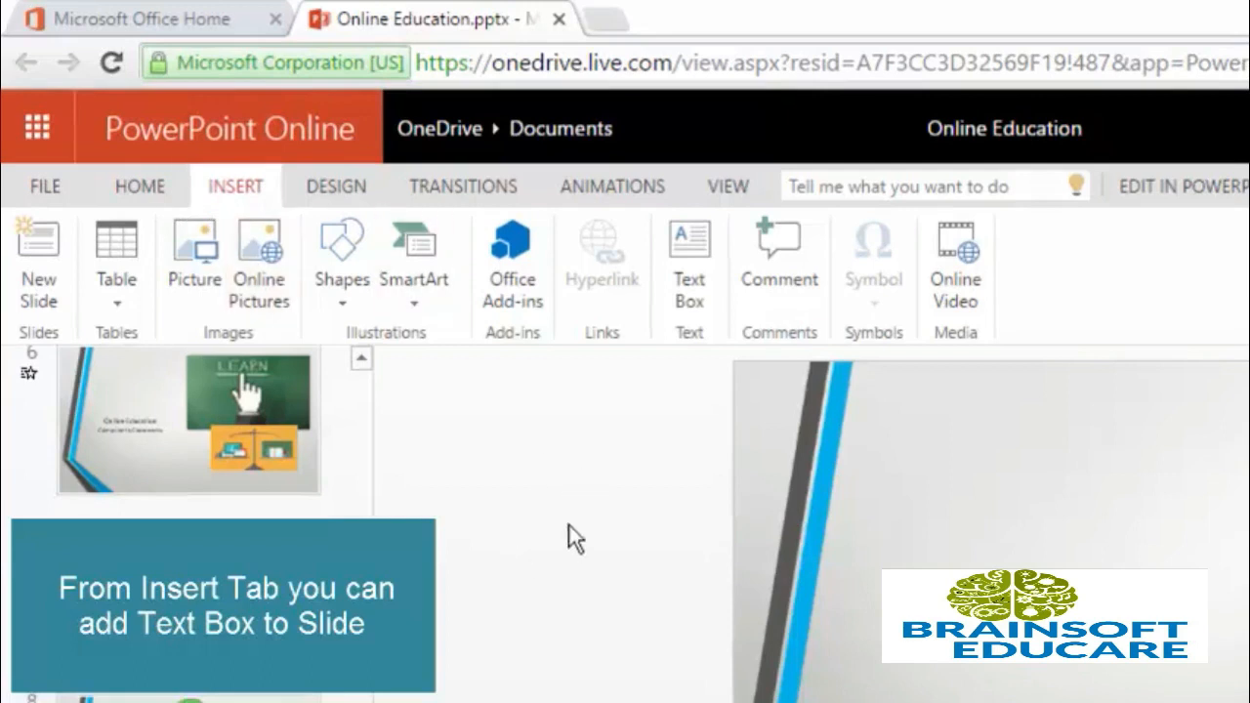
mouse_move(689, 284)
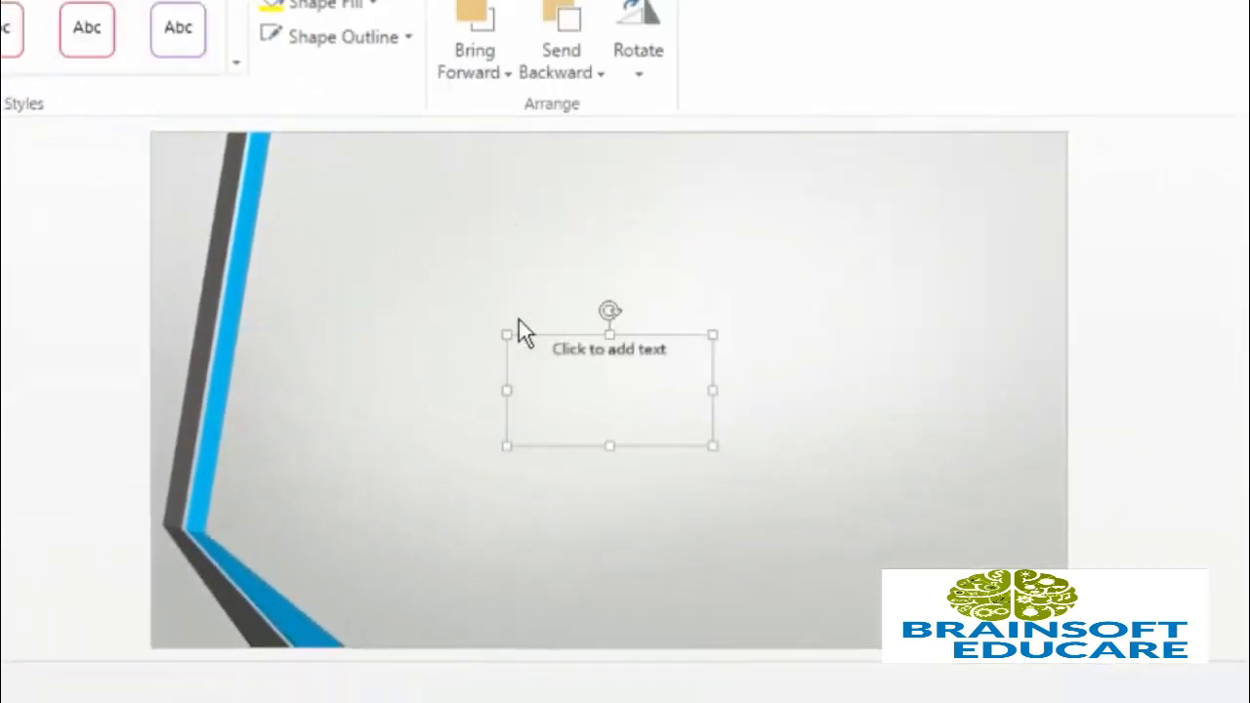
mouse_move(645, 342)
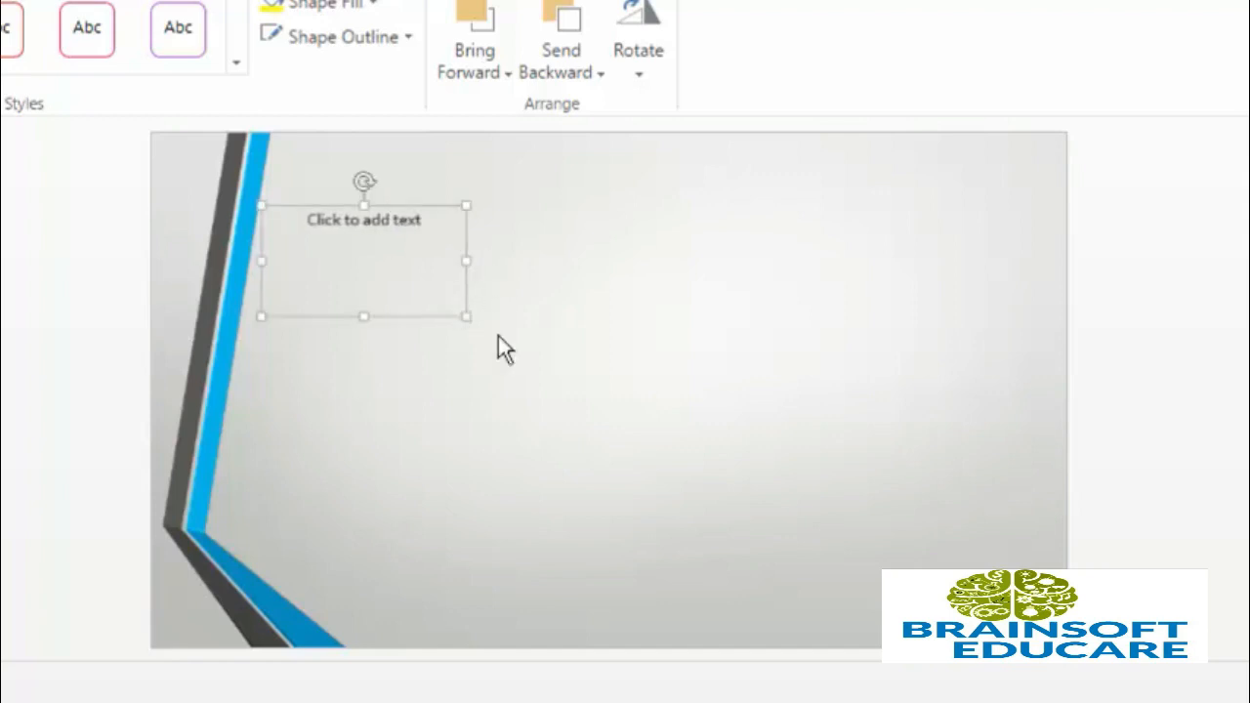
Stretch a text box across the top of slide 9 and make it read 'Online Education'
drag(466, 316, 1013, 493)
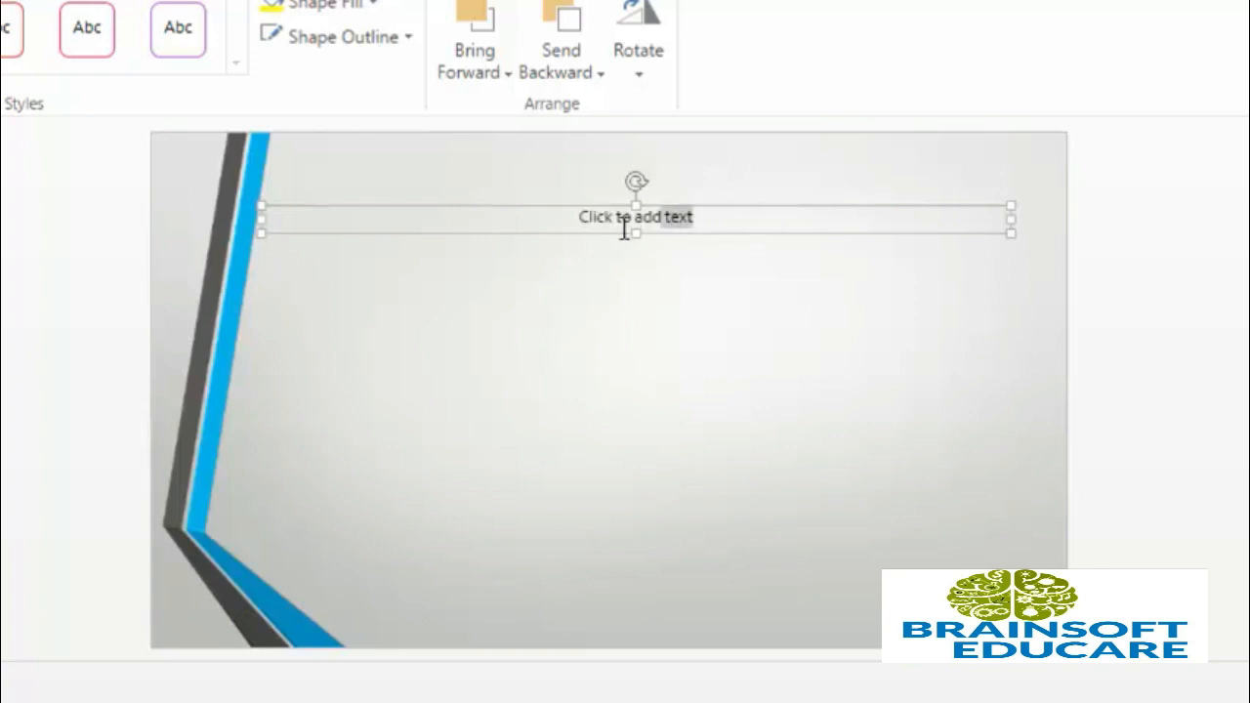
click(635, 216)
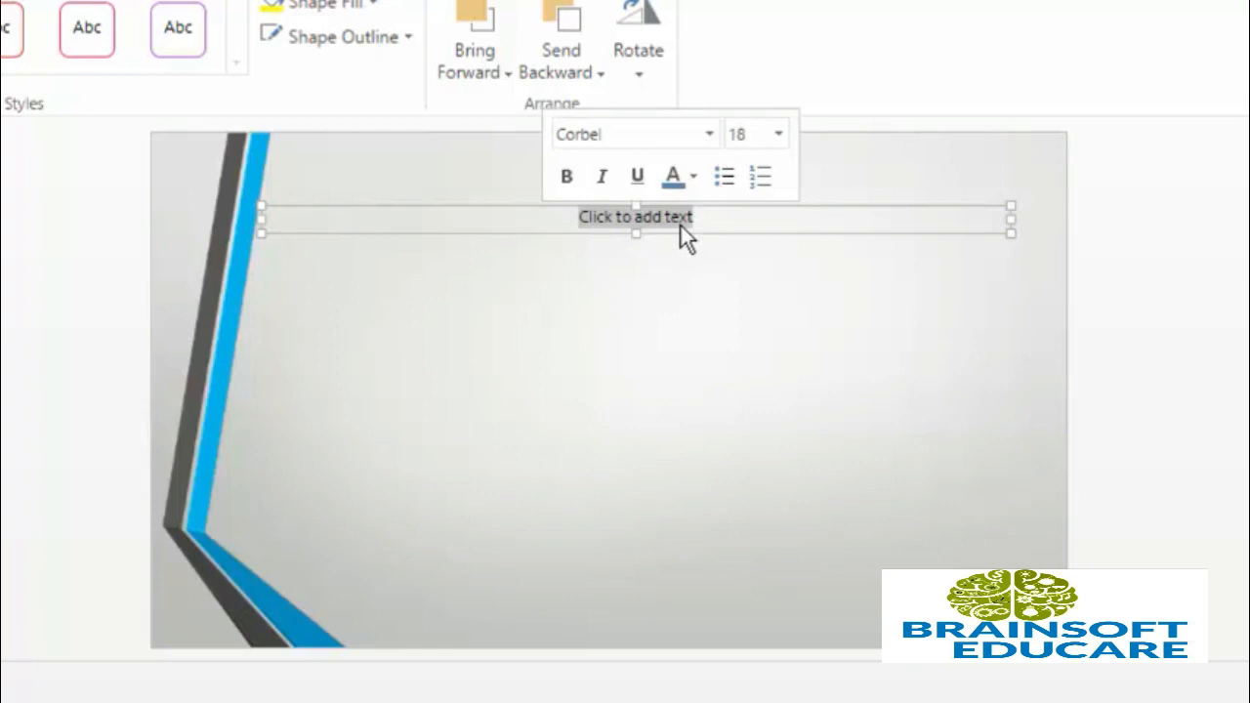
text(Onlin)
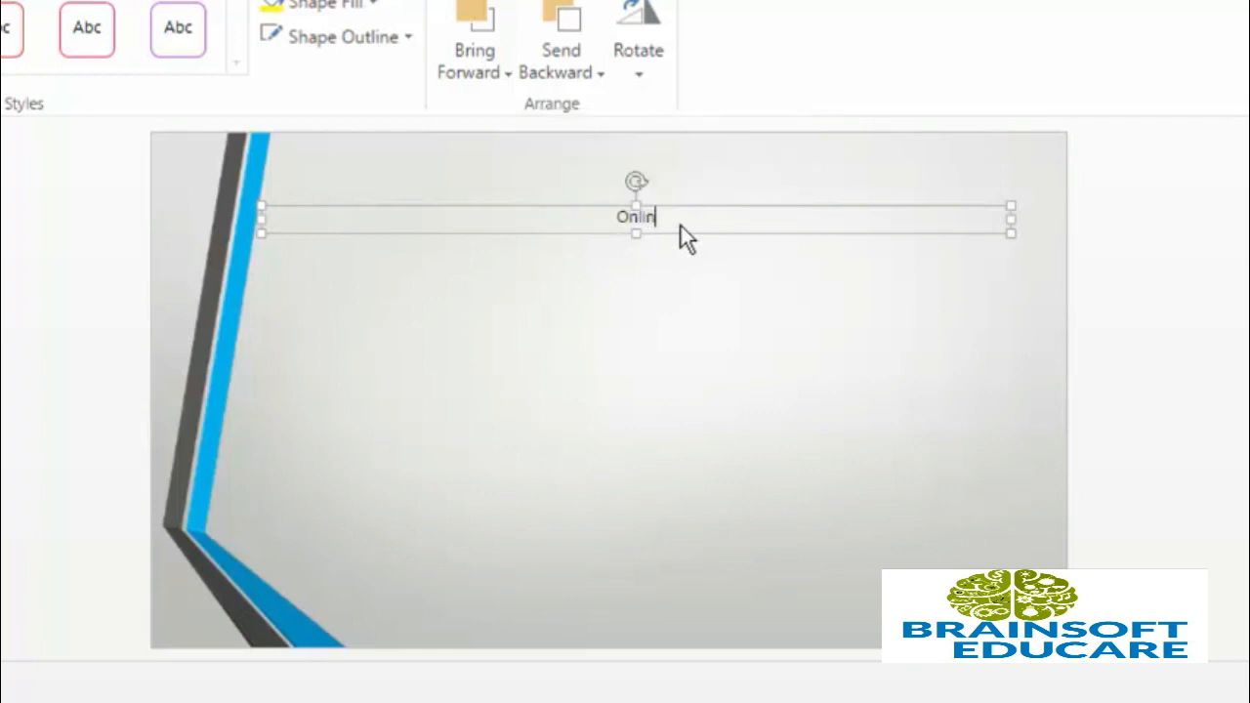
text(e Ed)
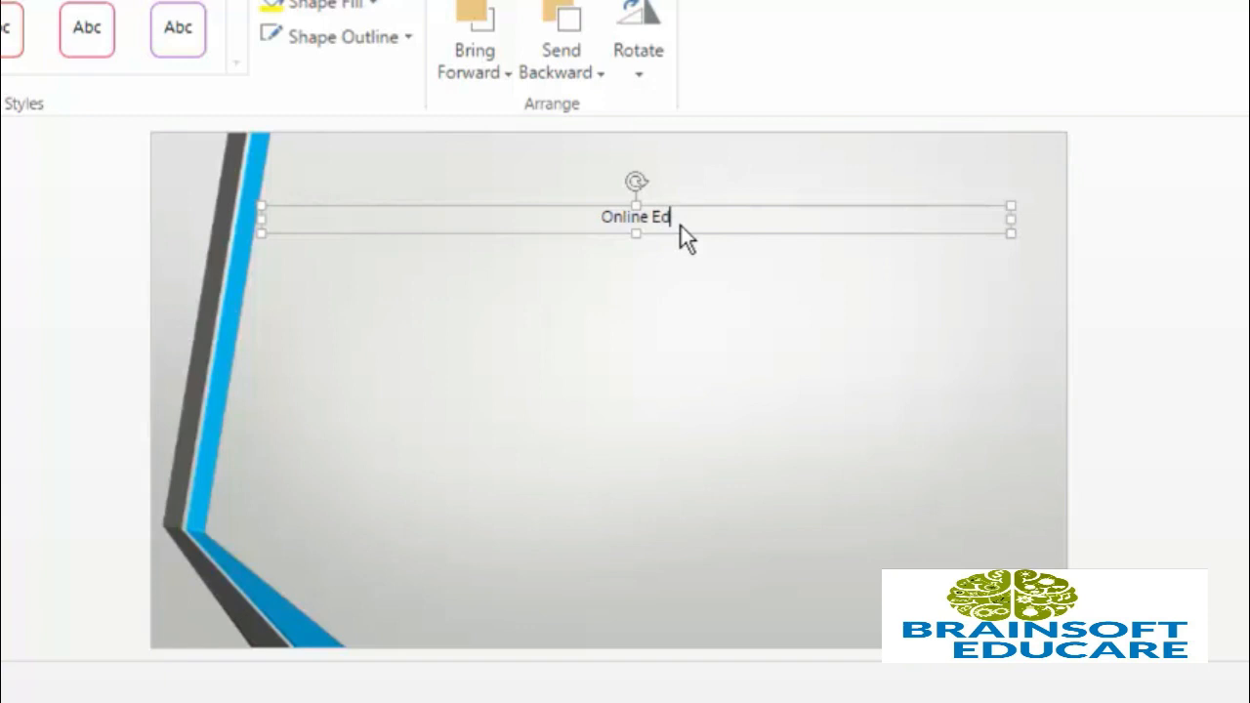
text(ucation)
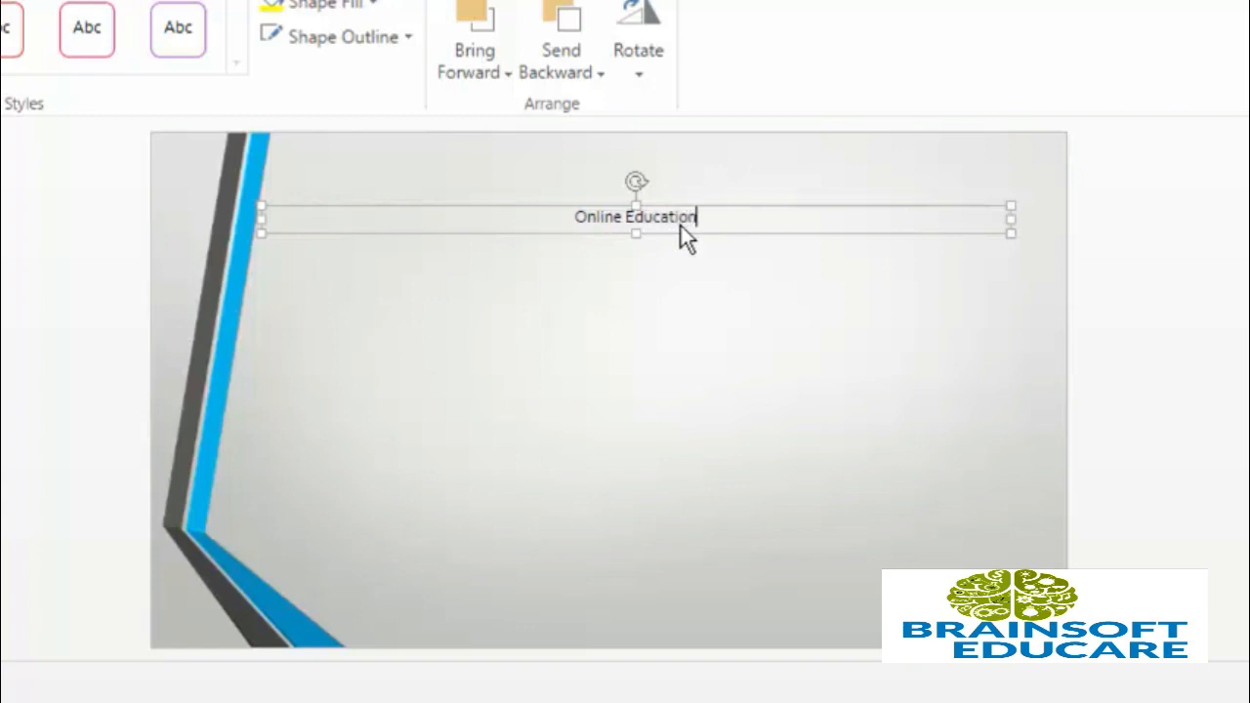
text(>>>>)
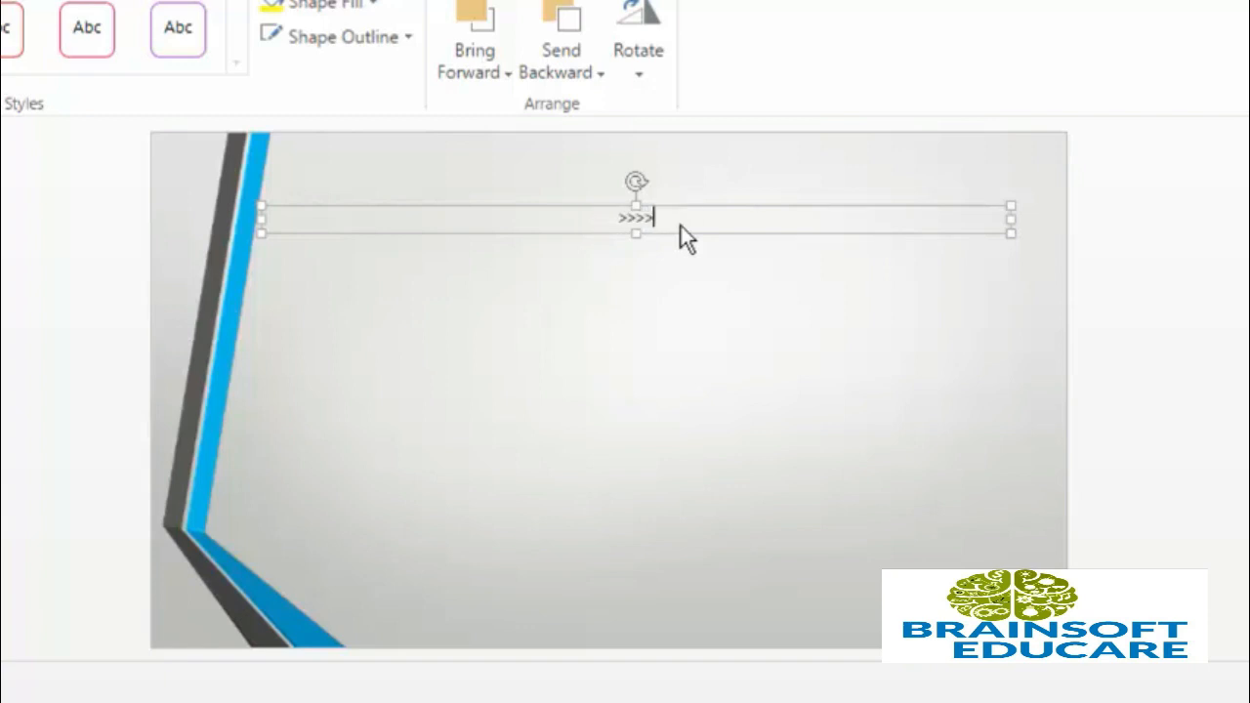
text(Online Education)
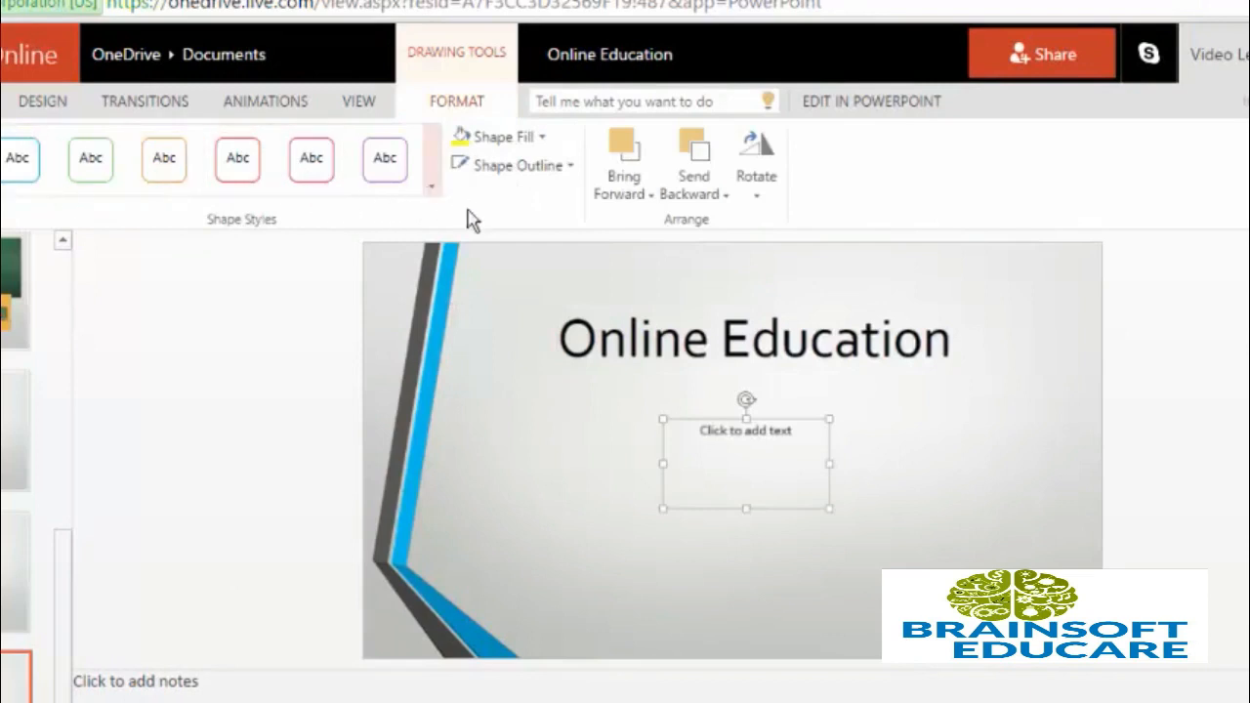
Apply the orange filled shape style with light text to the Online Education box
click(754, 337)
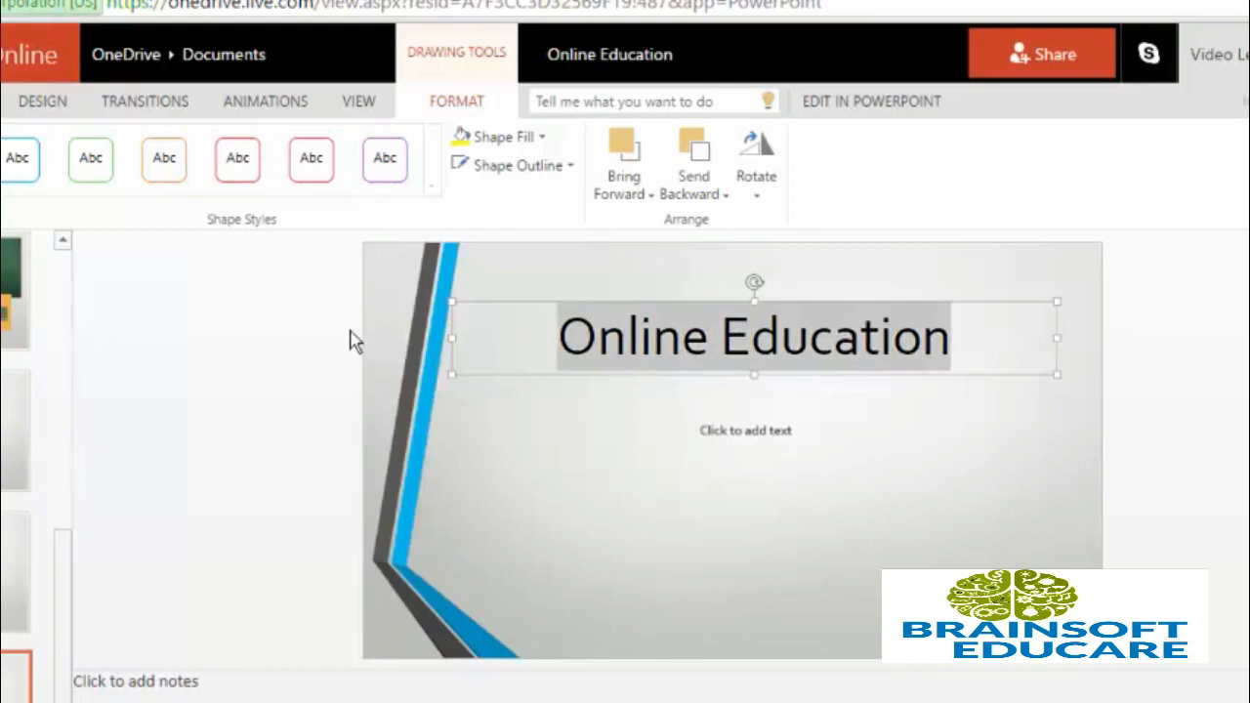
mouse_move(571, 315)
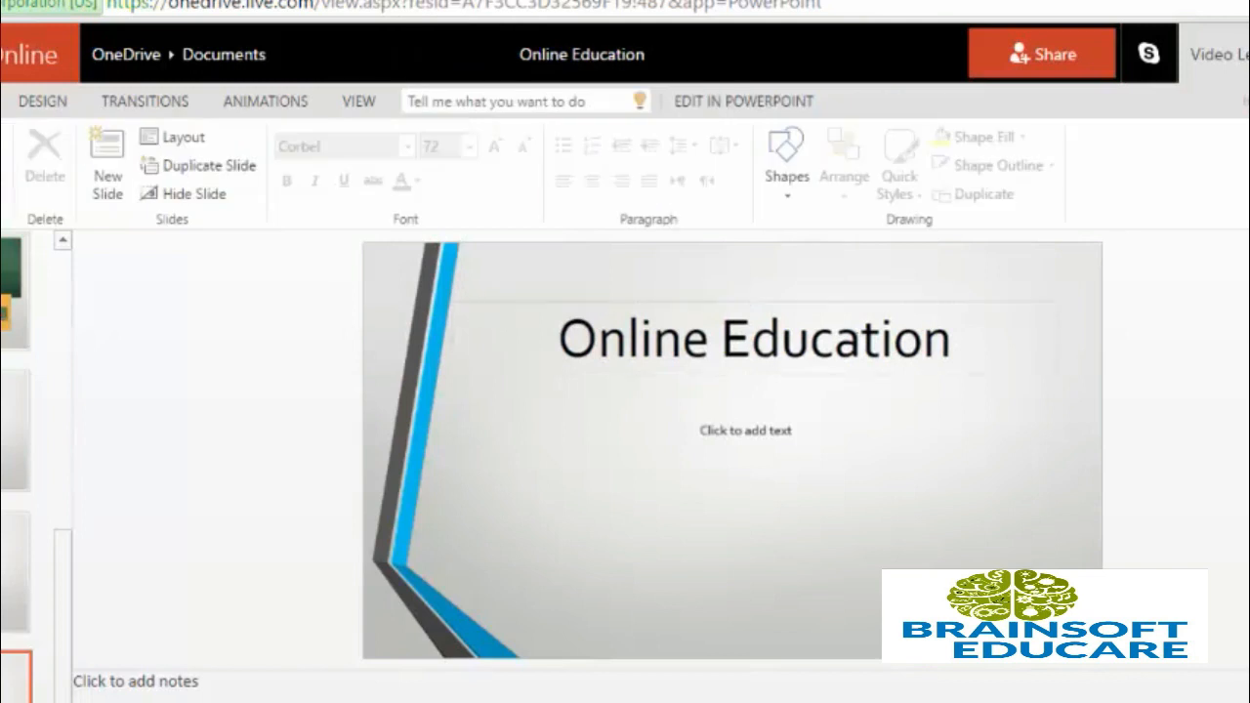
click(753, 337)
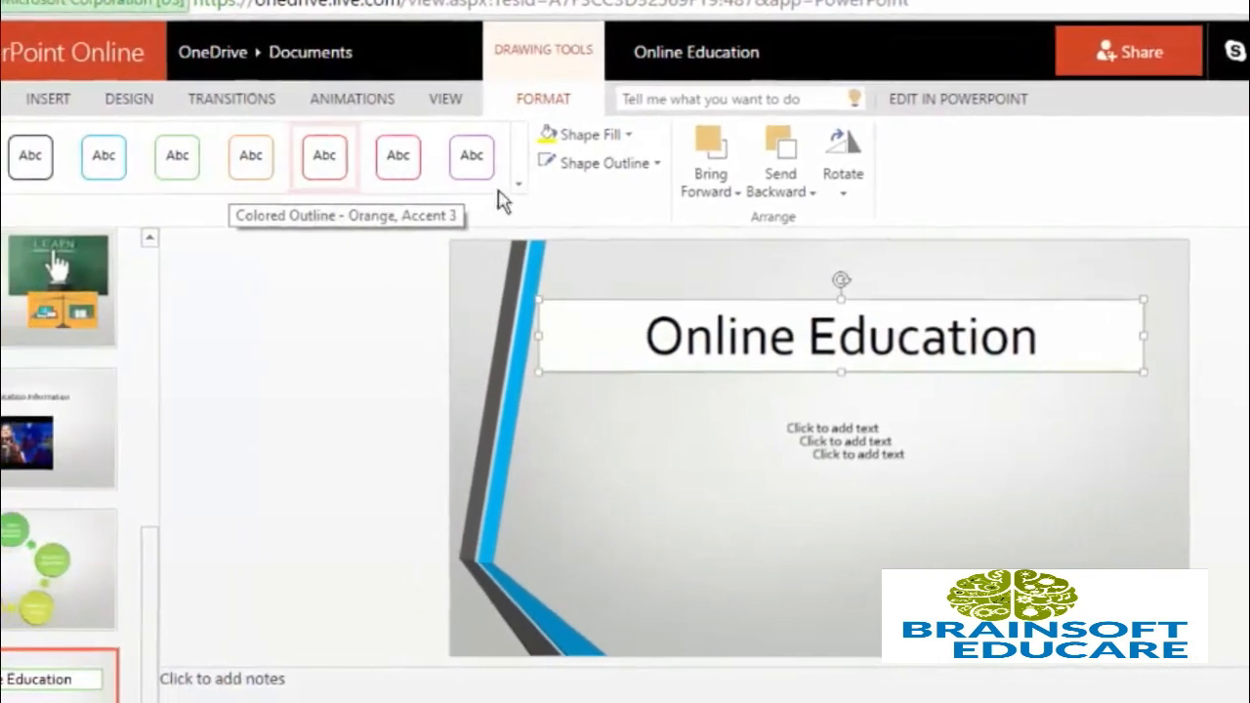
click(519, 183)
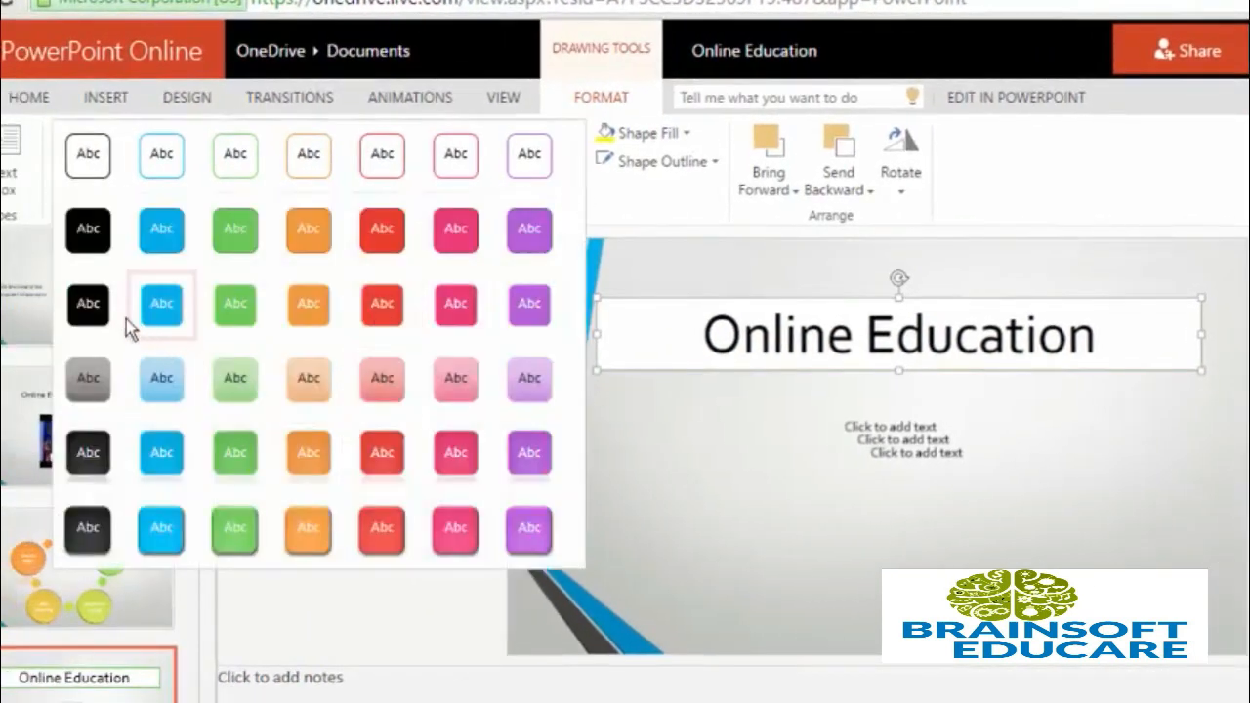
mouse_move(381, 453)
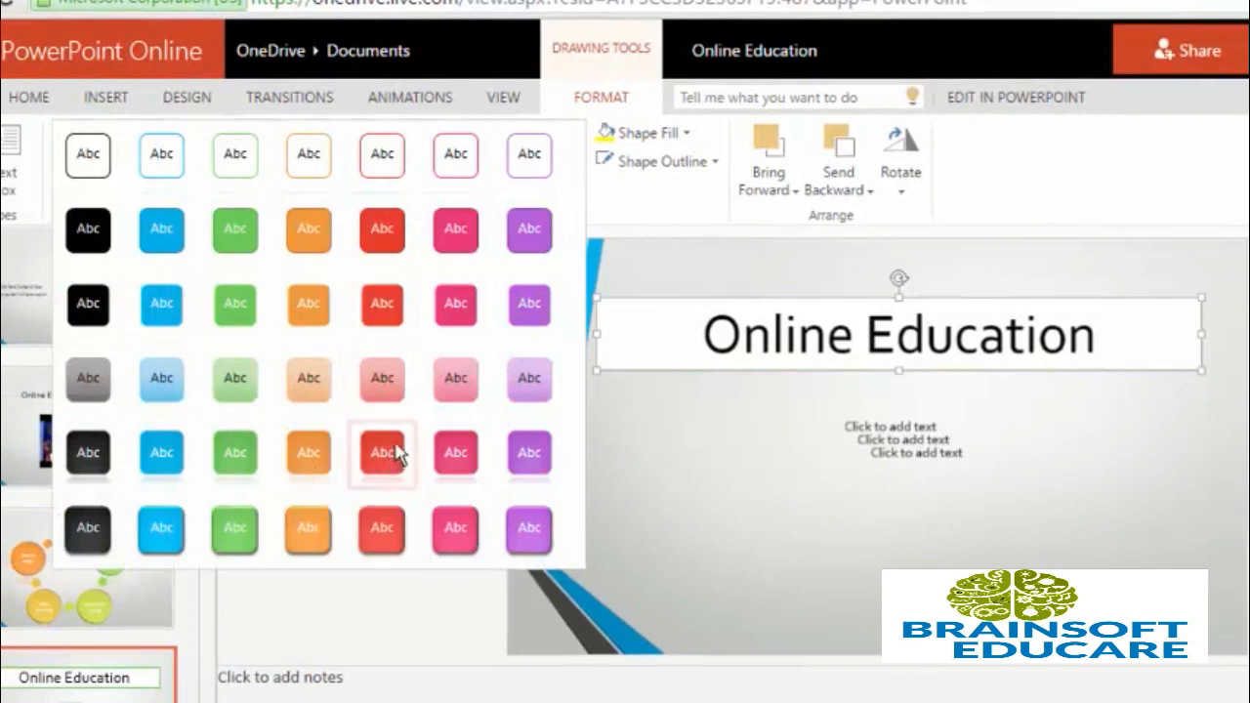
mouse_move(308, 528)
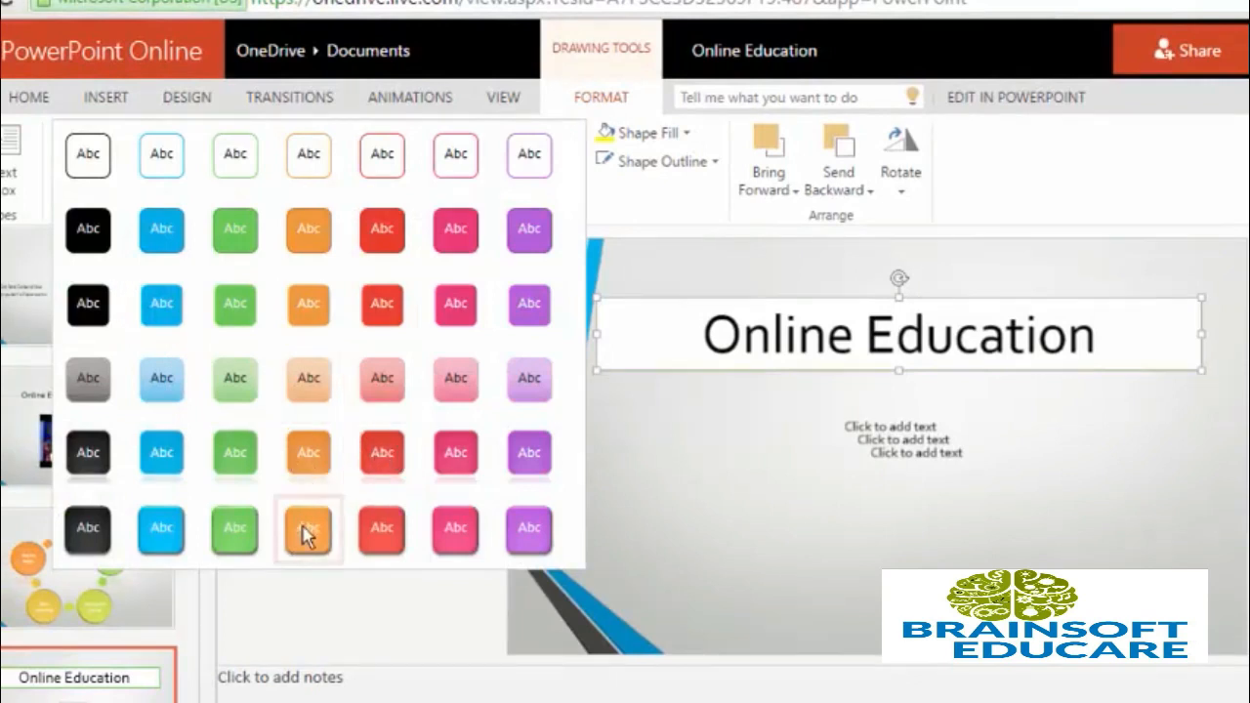
click(308, 530)
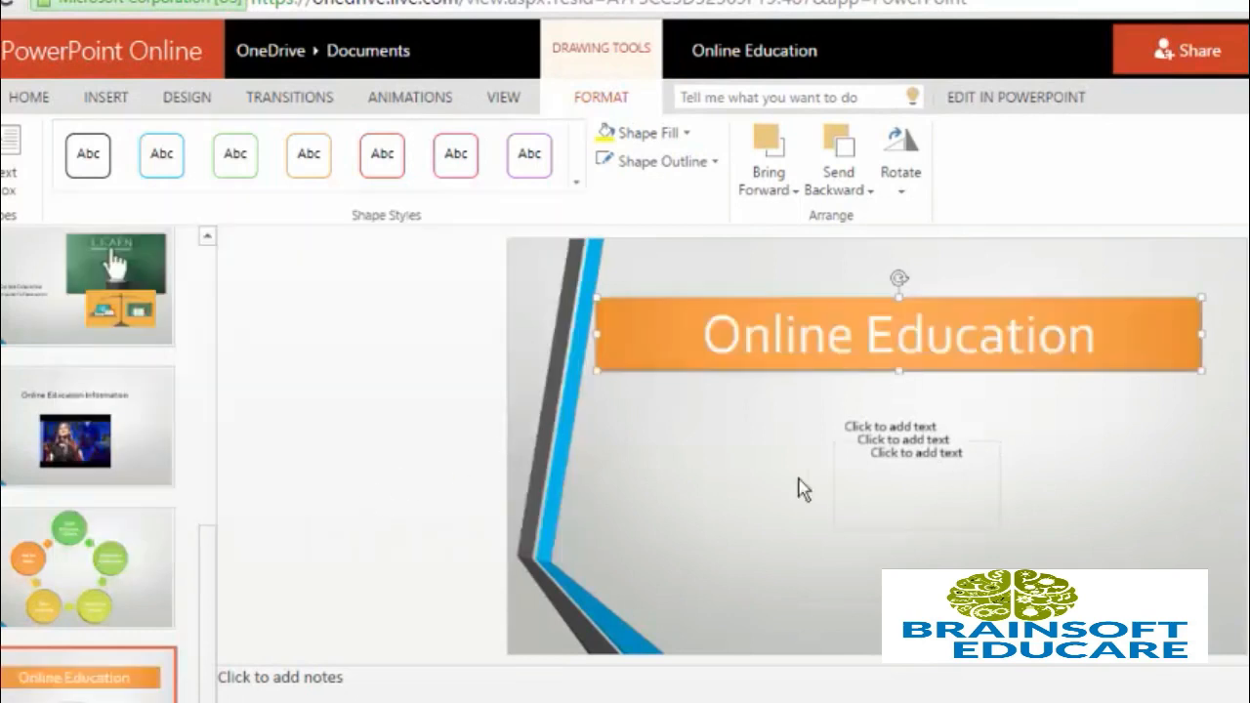
click(889, 449)
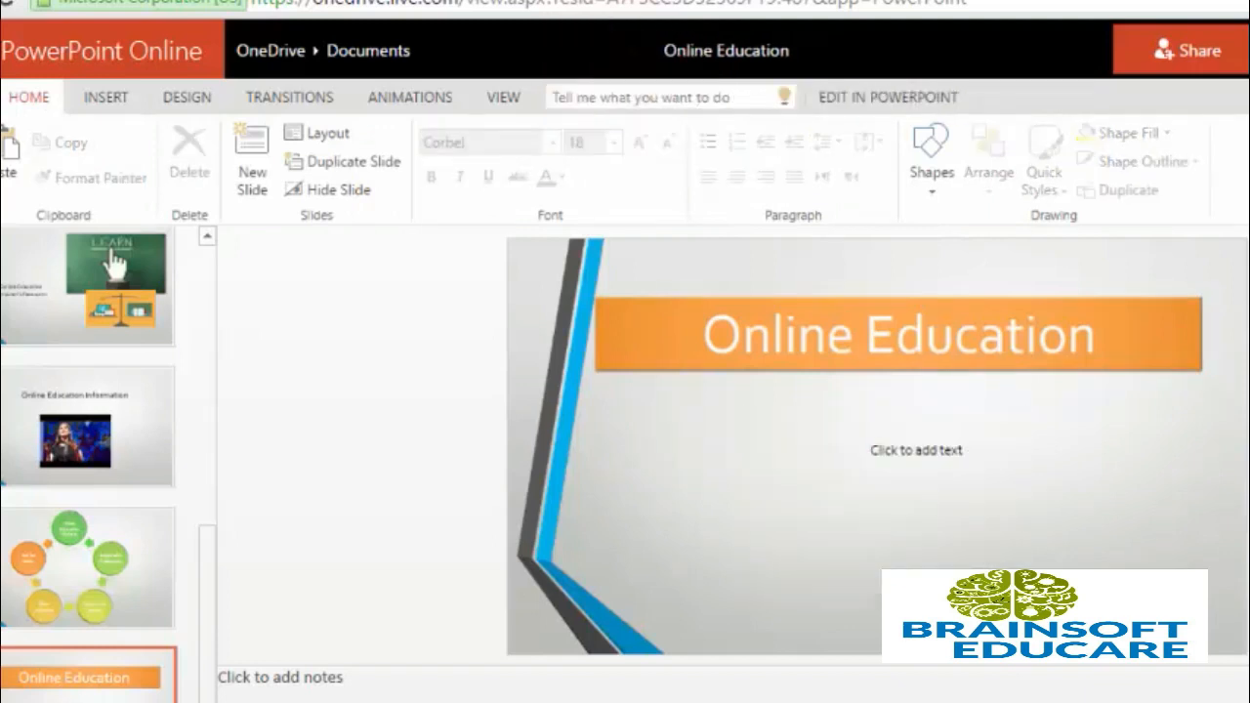
Delete the empty text box beneath the orange Online Education title
click(916, 450)
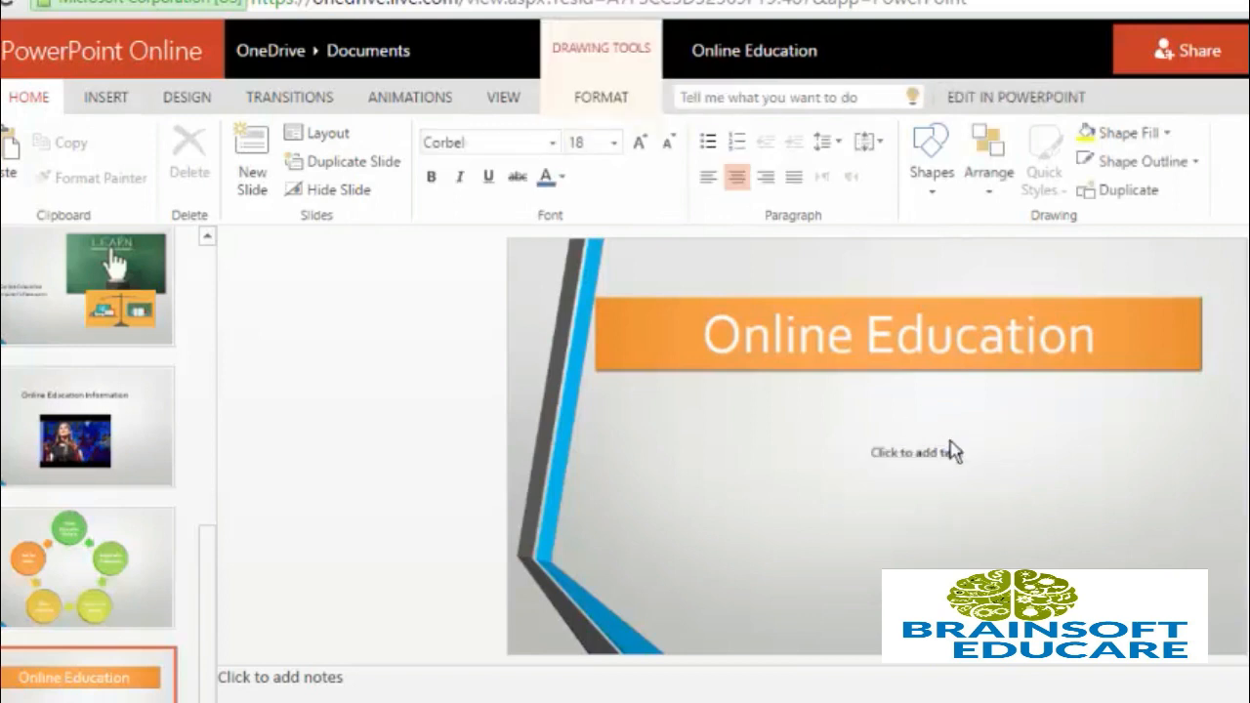
click(917, 452)
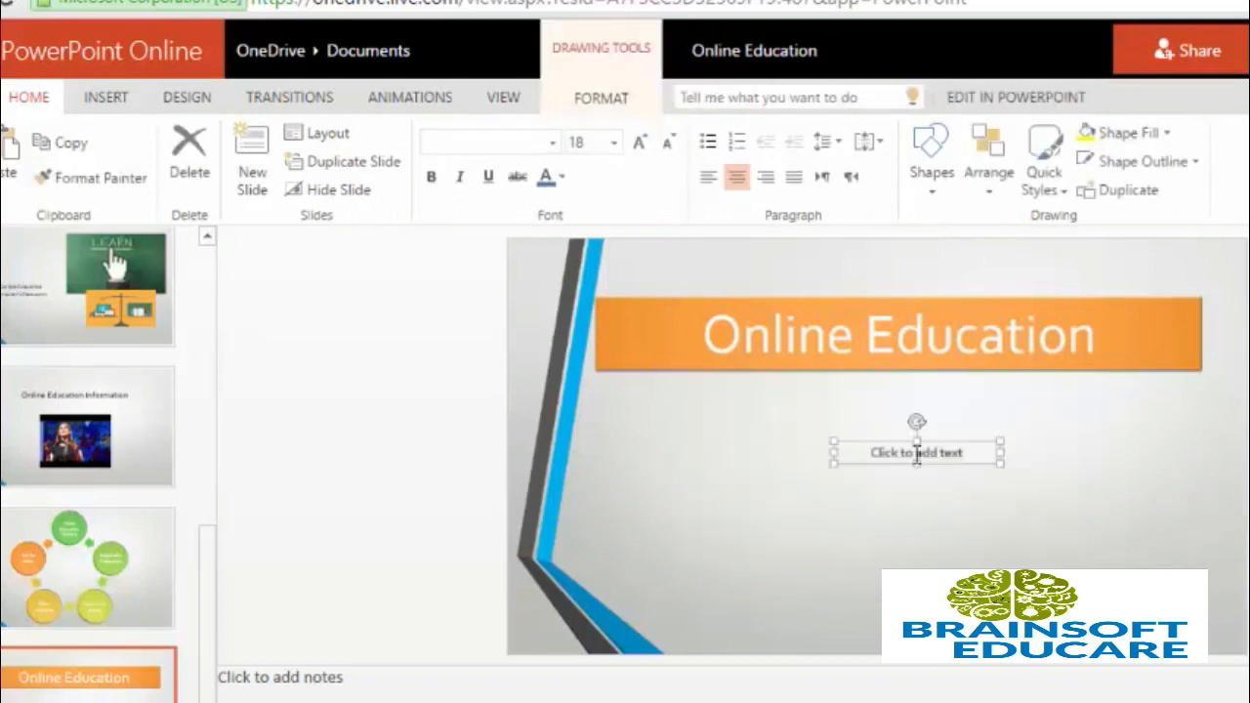
click(738, 665)
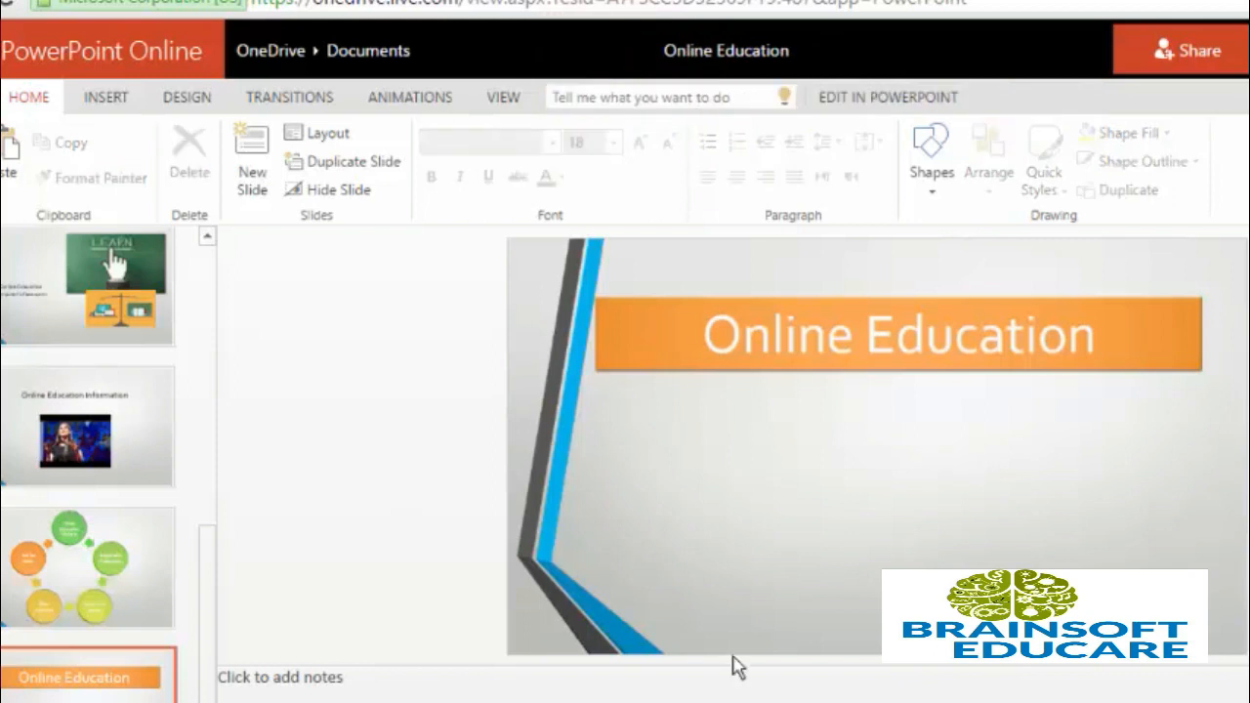
mouse_move(873, 449)
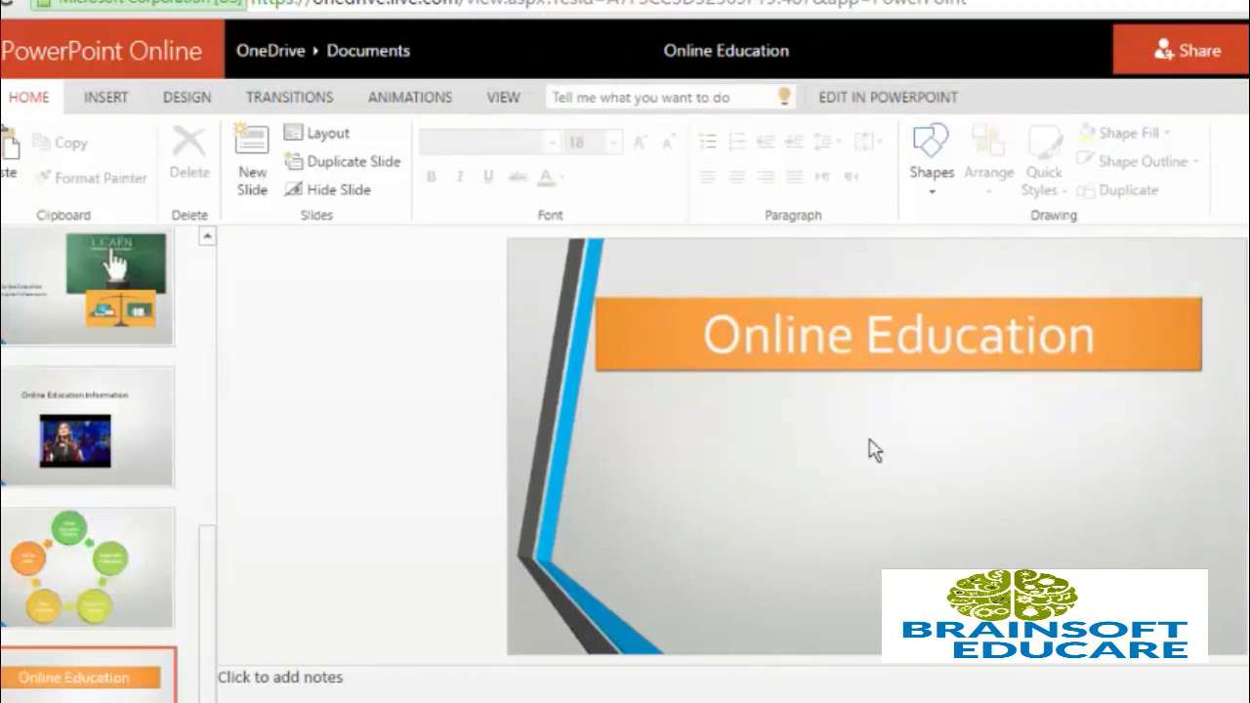
click(897, 334)
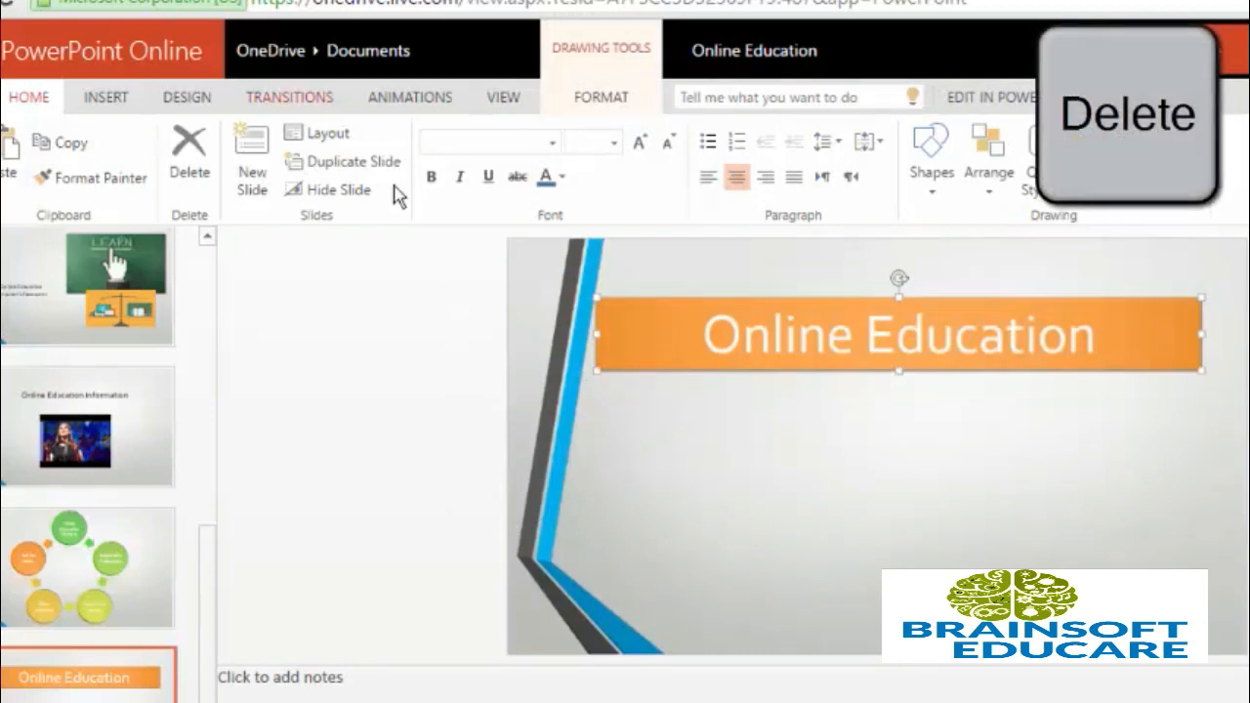
click(106, 97)
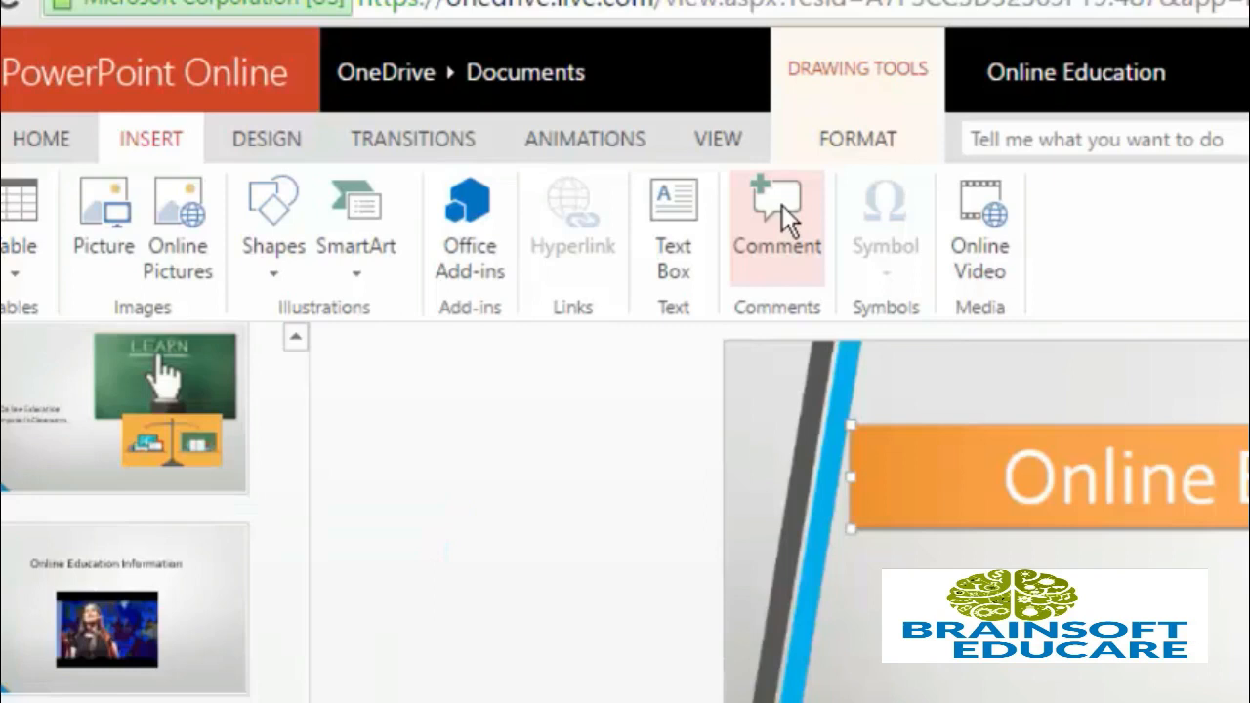
Post the comment 'This is comment' on slide 9 and view its marker
click(776, 225)
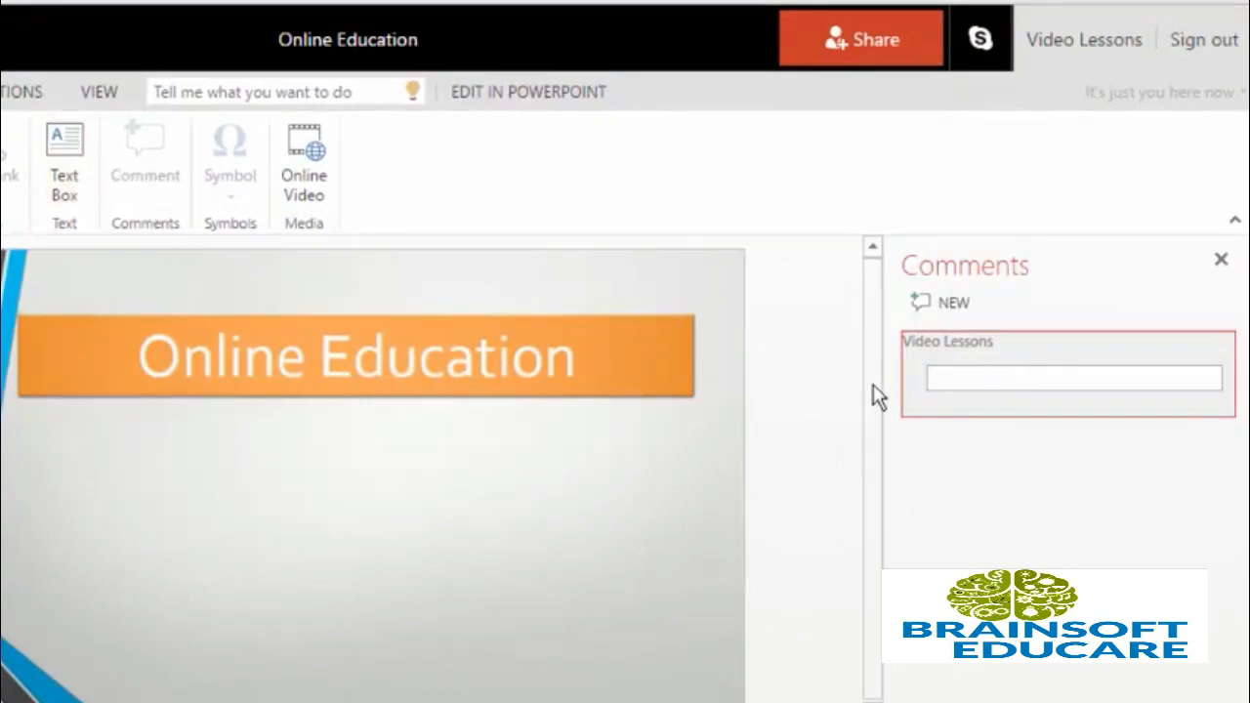
mouse_move(1026, 355)
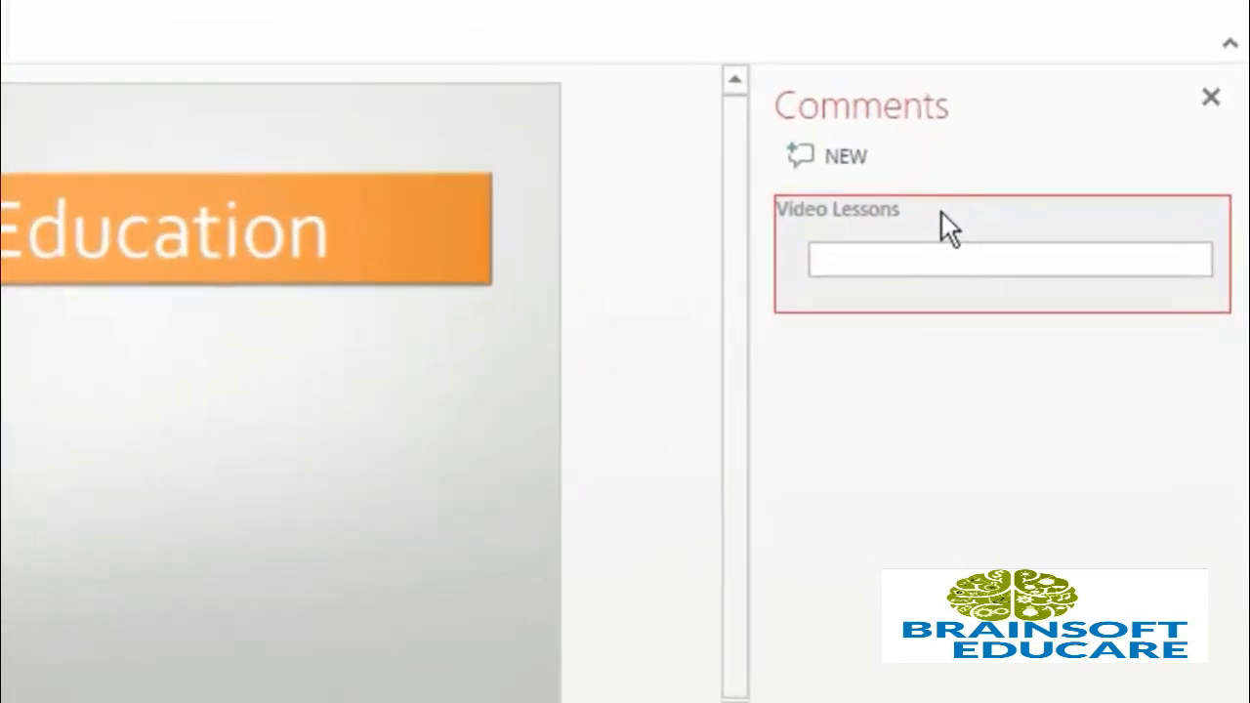
text(This is comment)
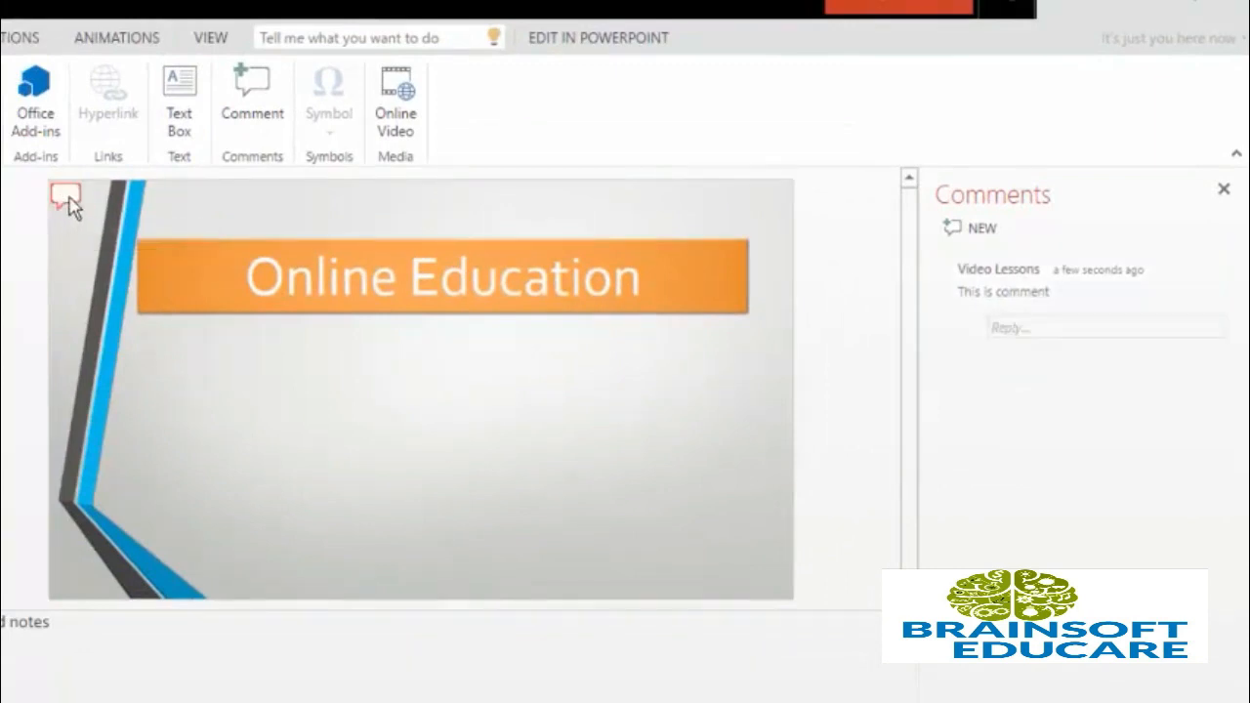
click(64, 193)
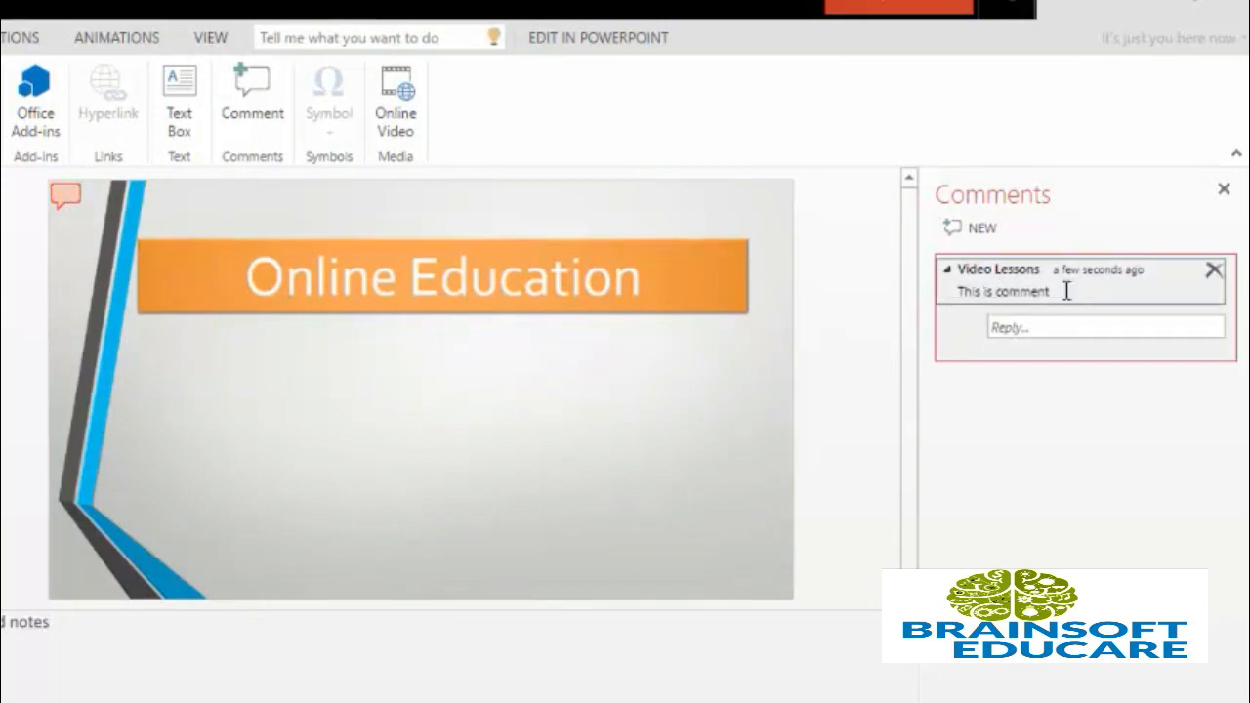
mouse_move(1123, 272)
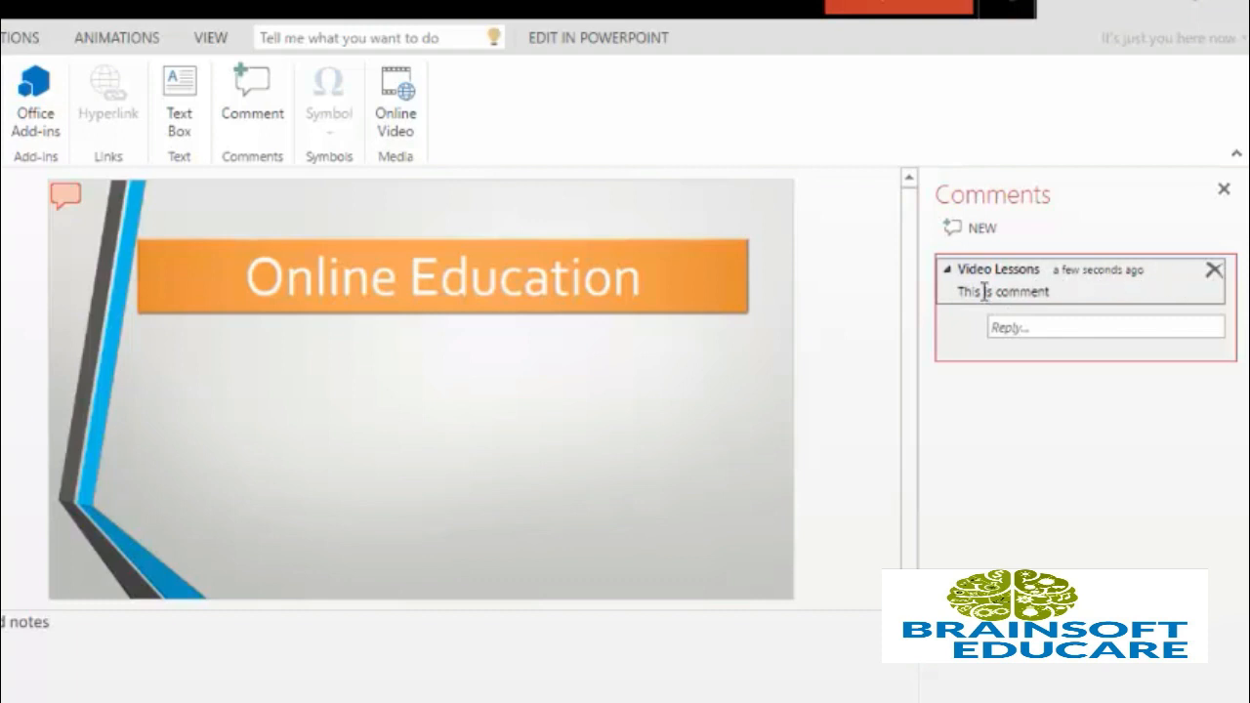
mouse_move(1042, 328)
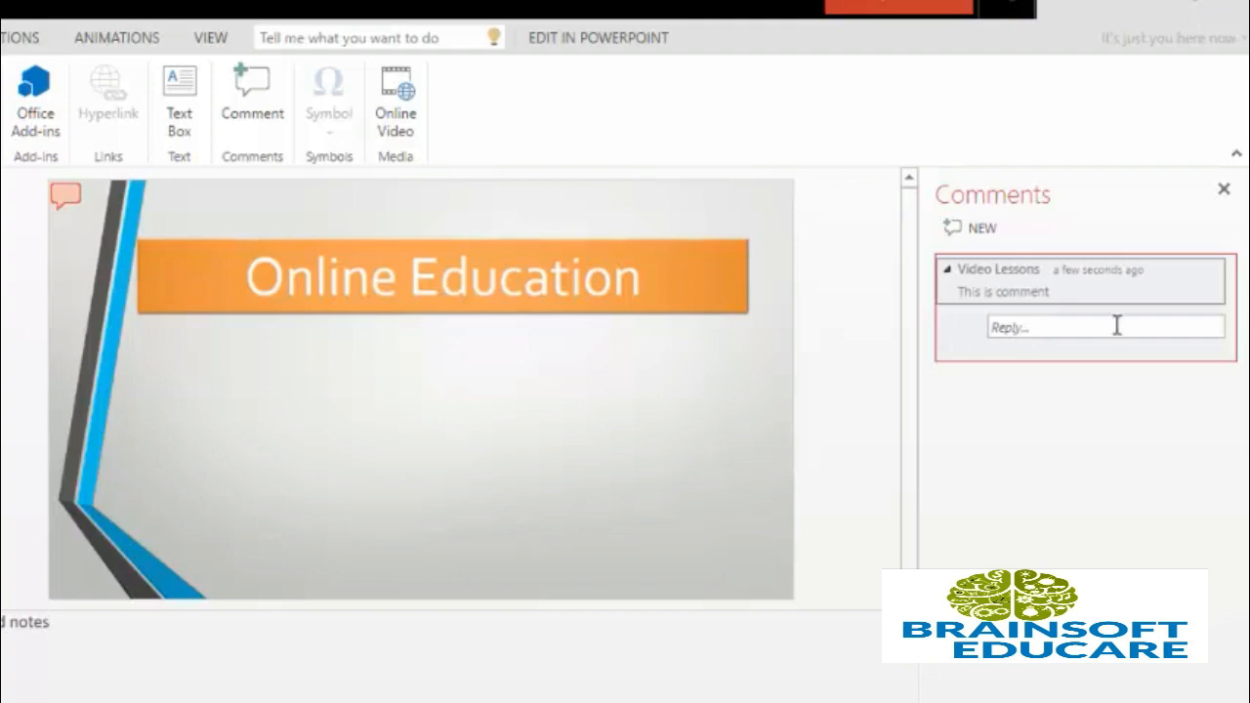
mouse_move(985, 272)
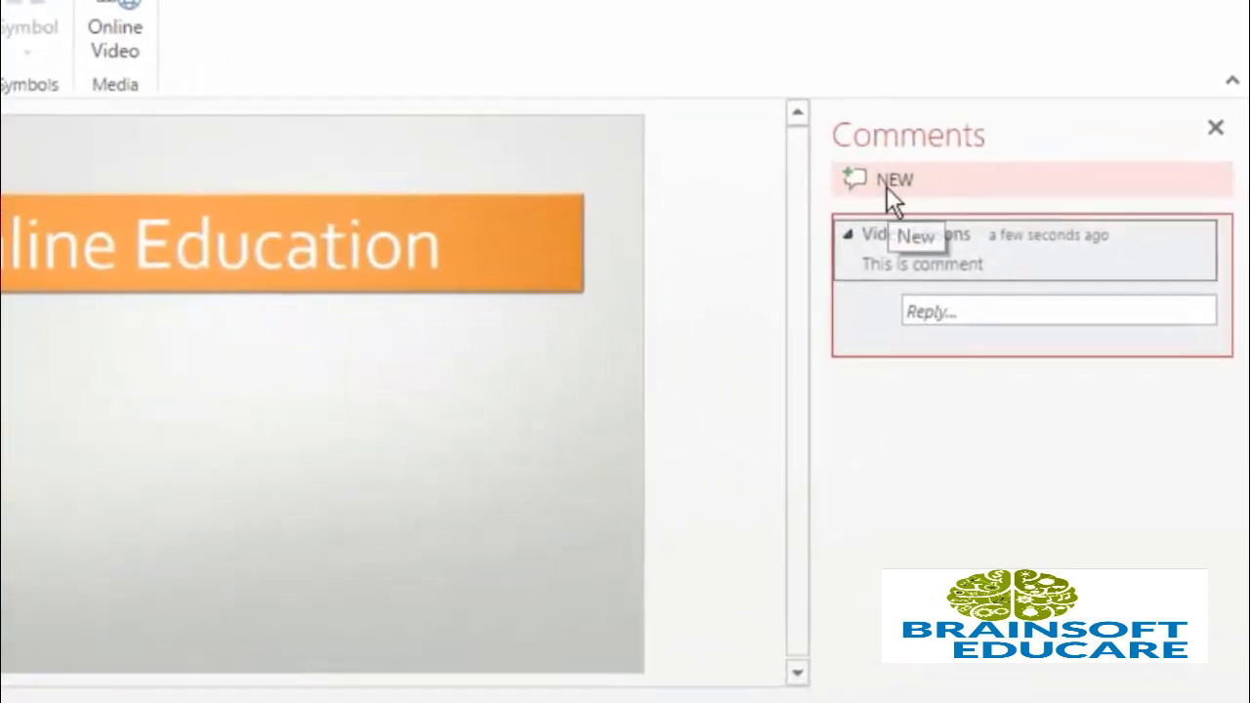
Post a second comment reading 'Second is comment is here now'
click(893, 178)
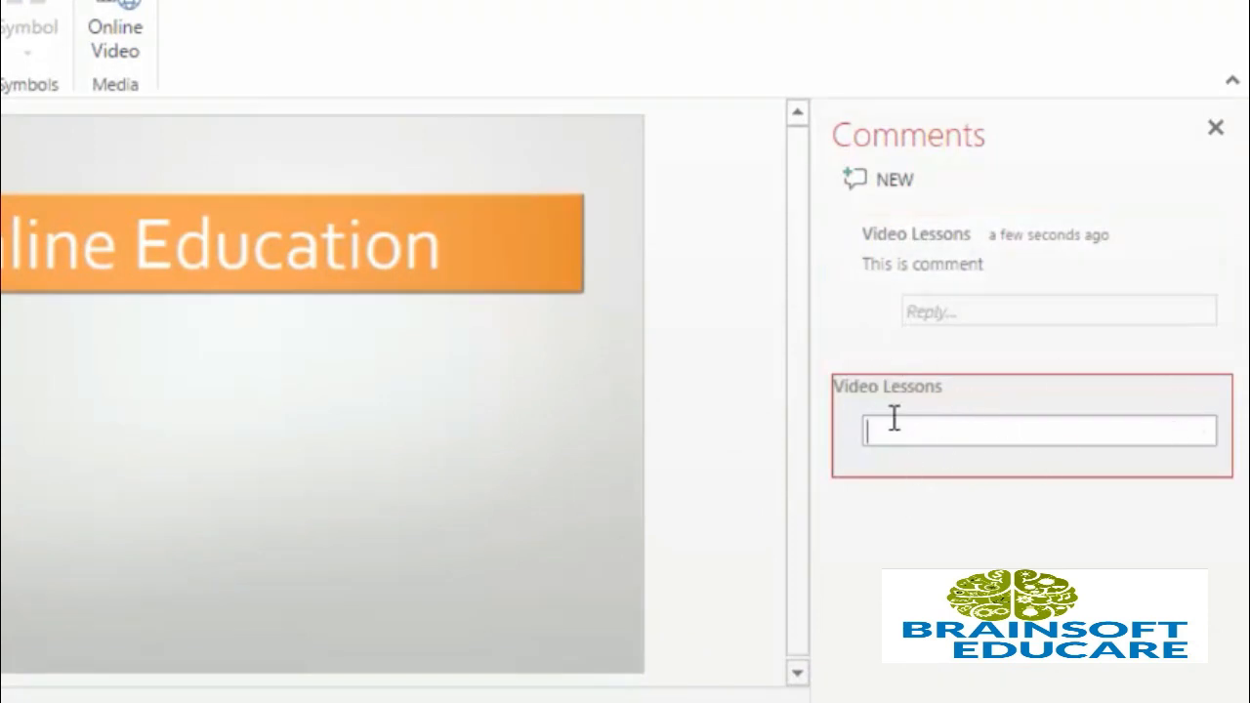
text(Second)
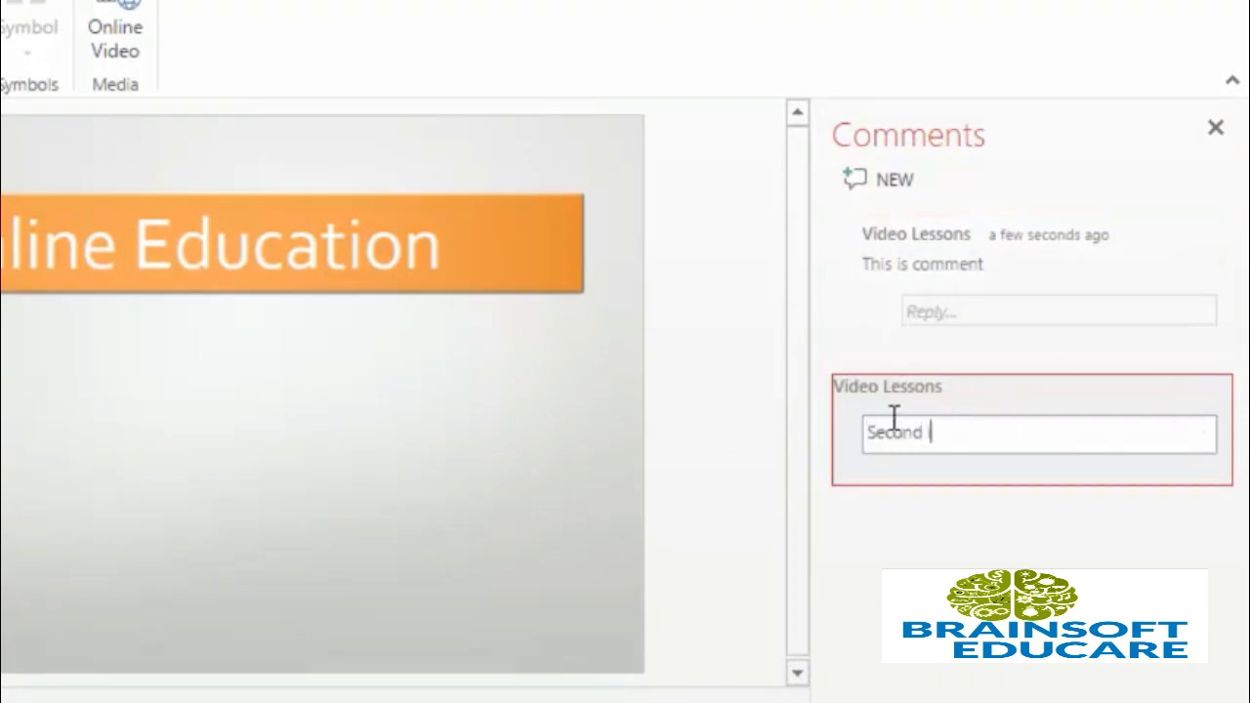
text(is comment)
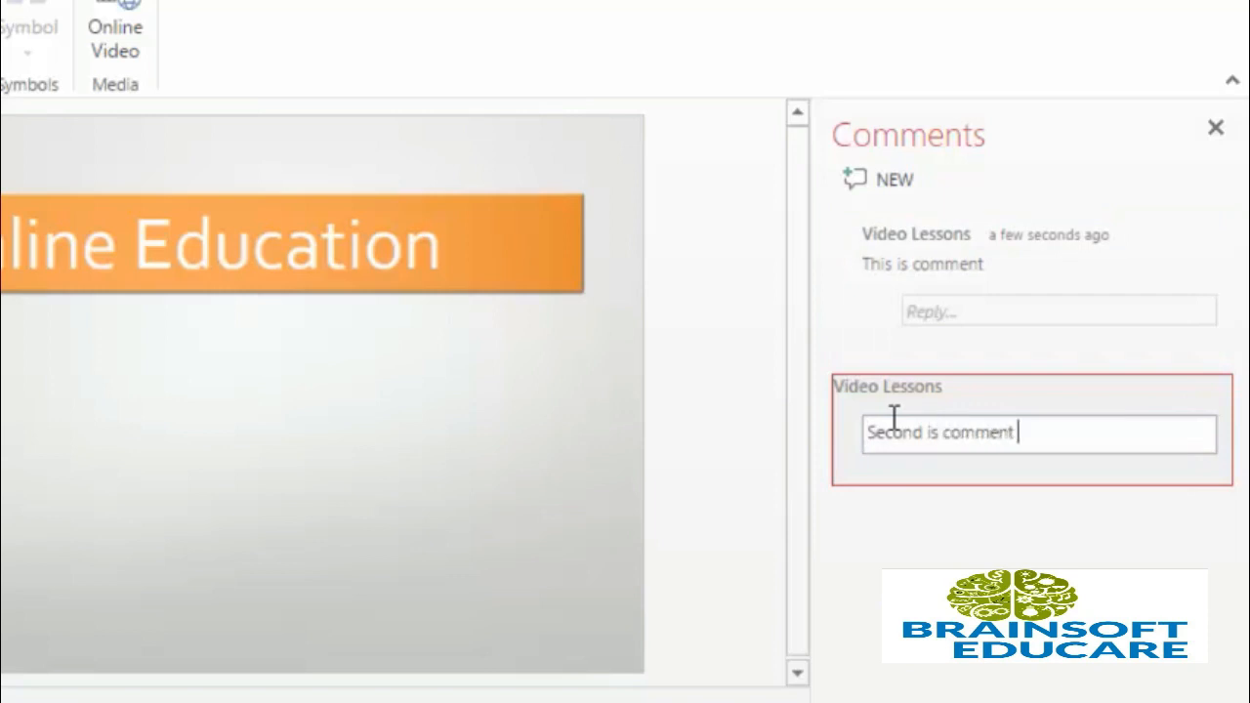
text(is here now)
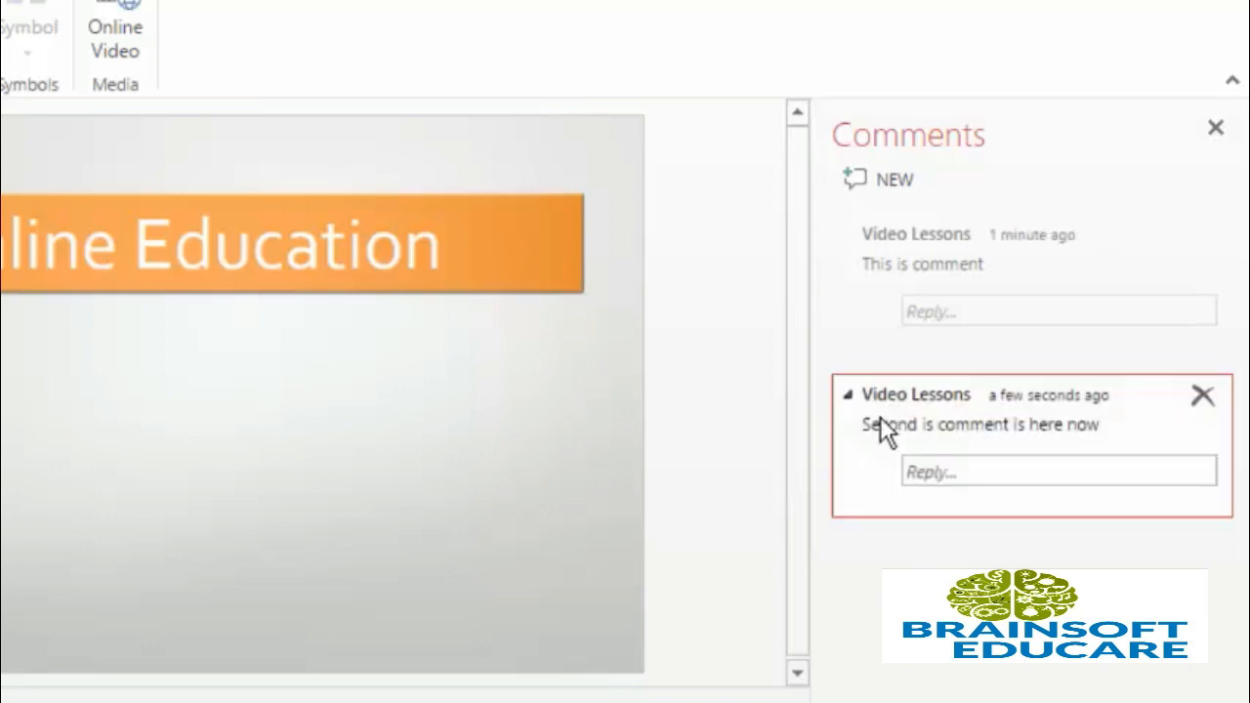
click(923, 264)
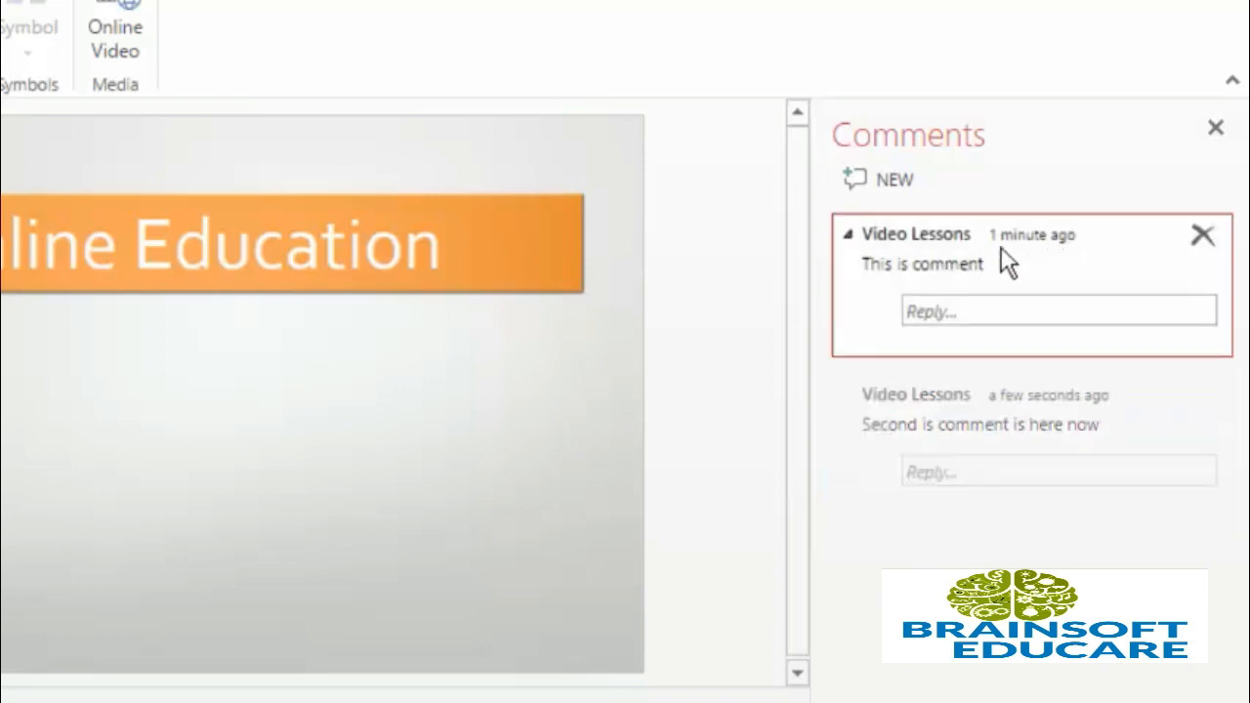
mouse_move(1045, 242)
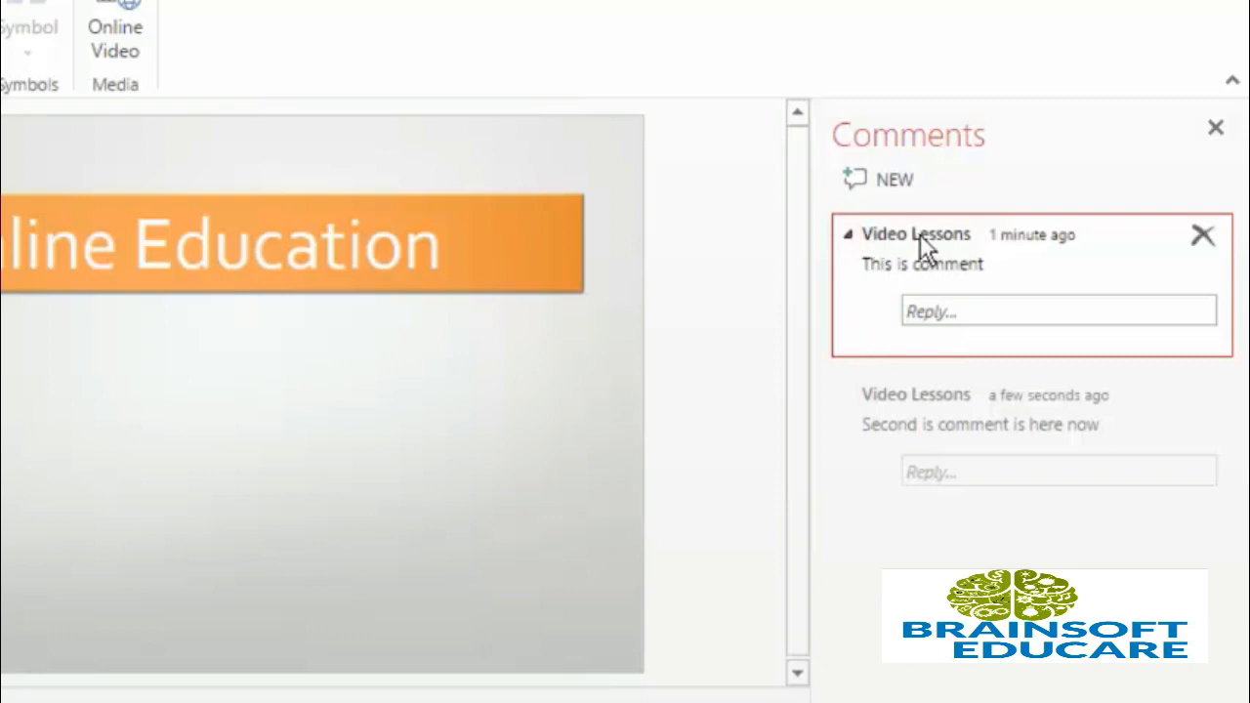
mouse_move(1074, 268)
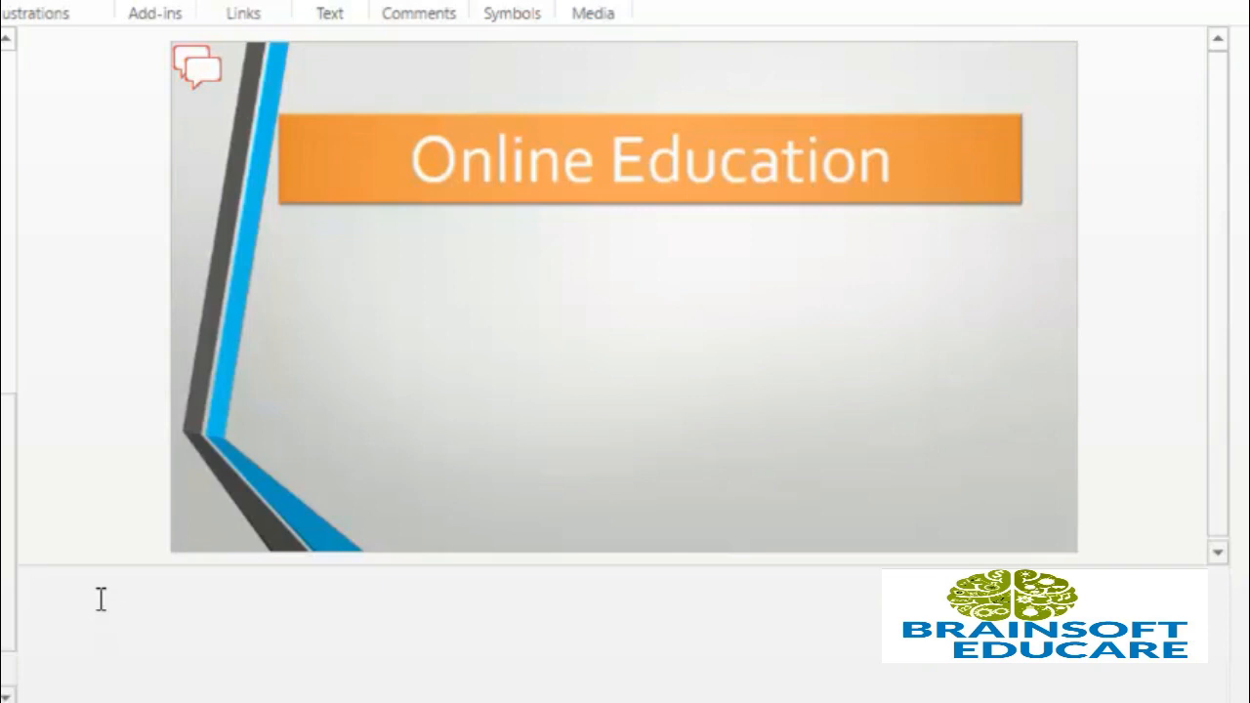
Write the speaker note 'Hi guys how are you all doing well. this is some rando note.'
text(Hi gu)
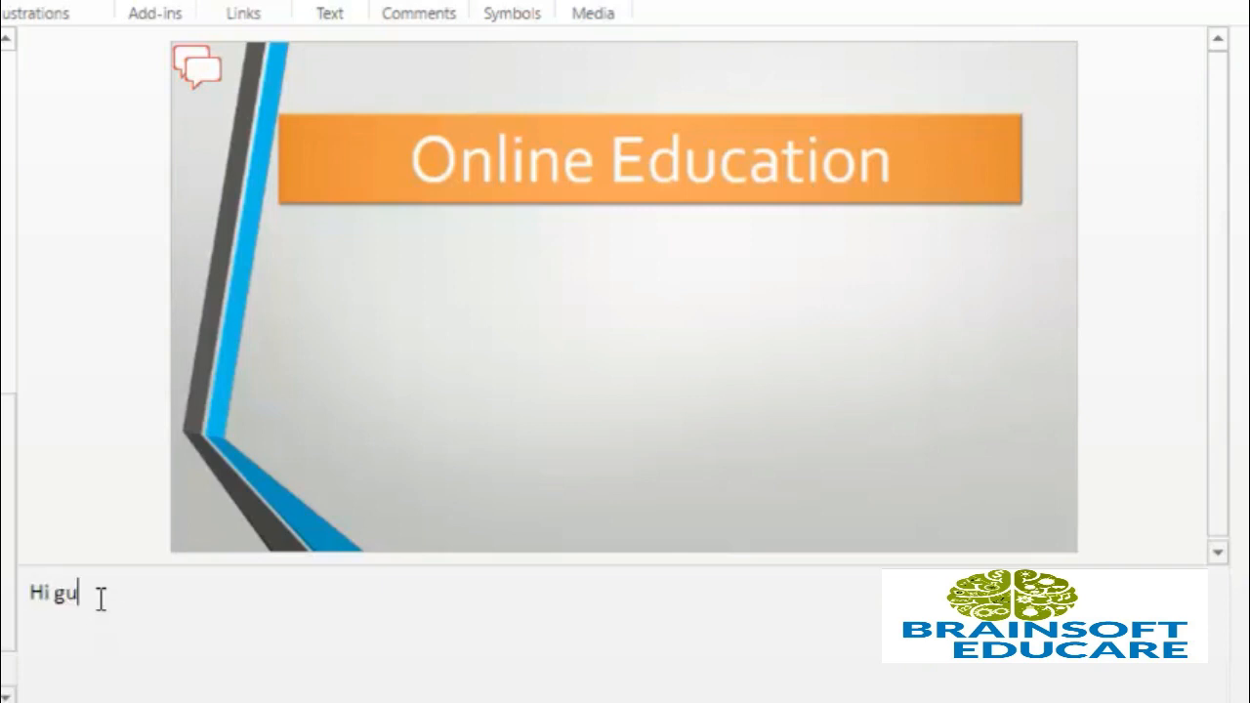
text(ys how are you ? i ho)
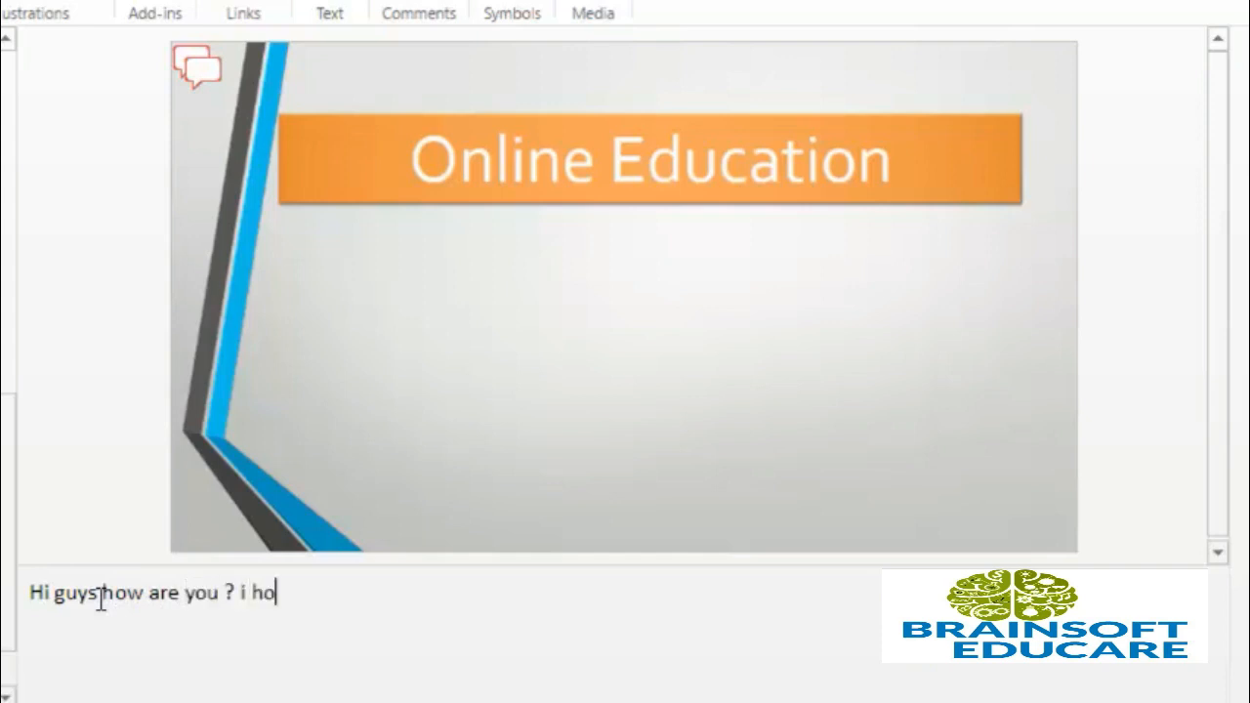
text(pe you all a)
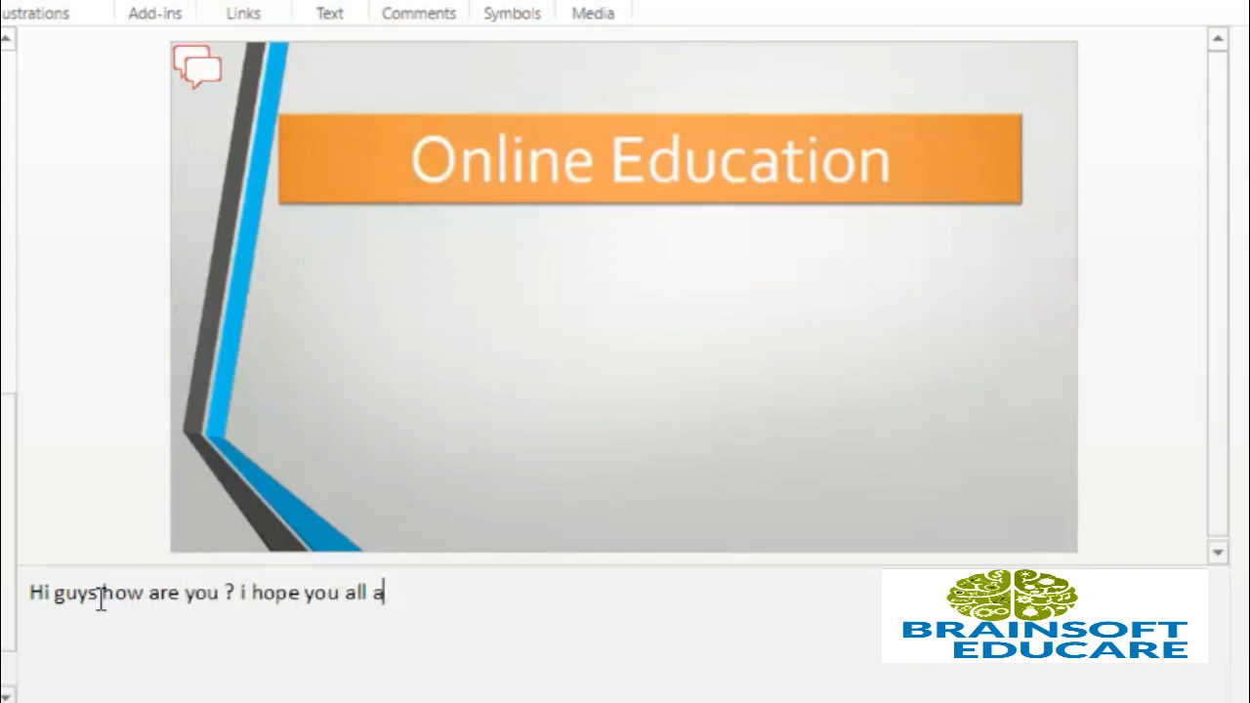
text(re doing we)
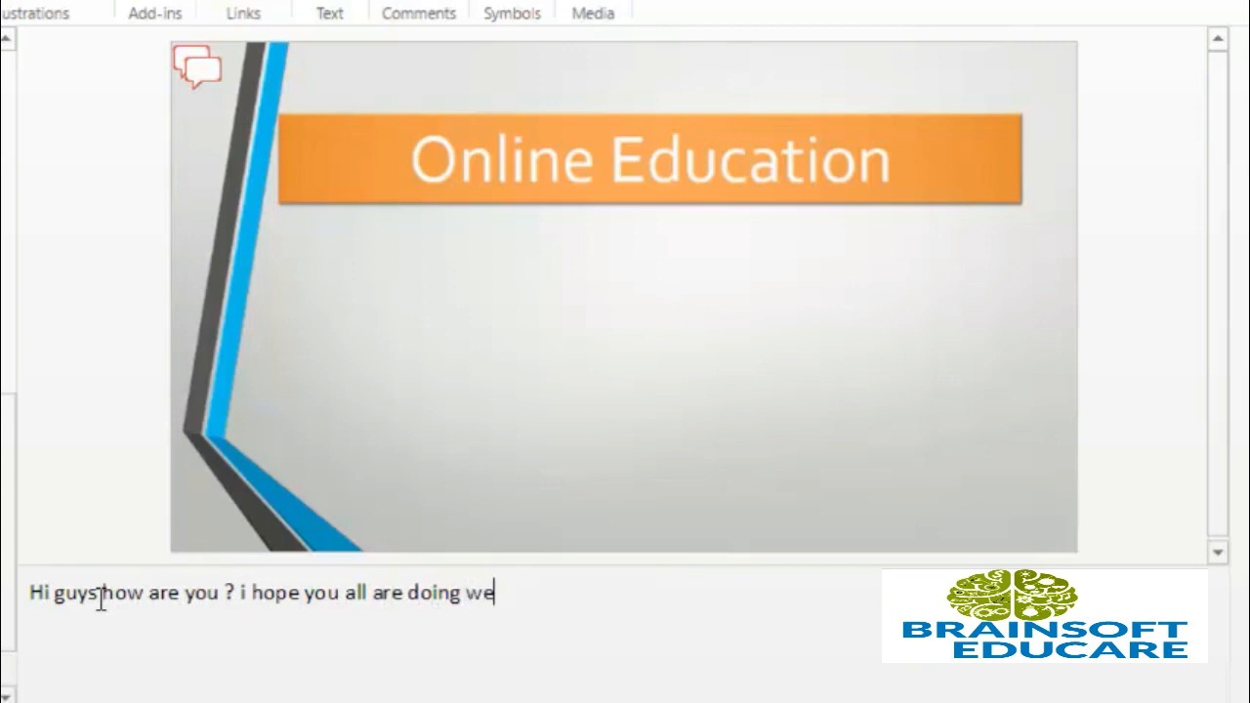
text(ll. this is s)
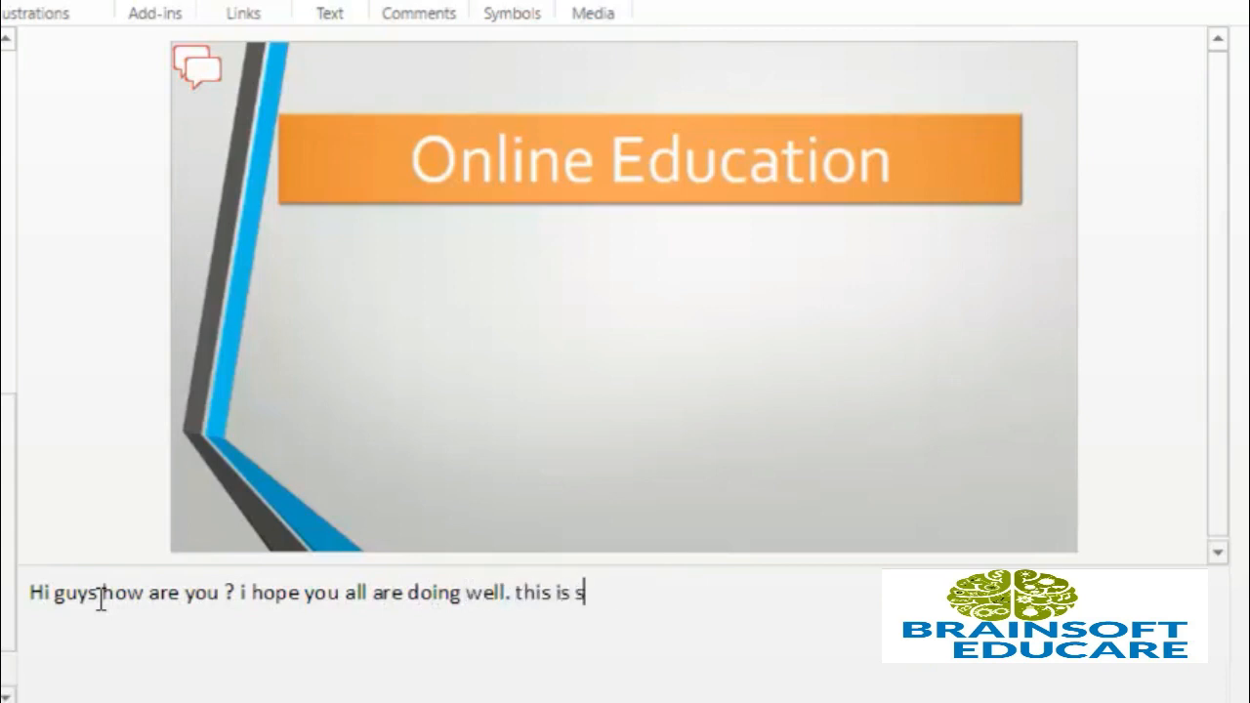
text(ome rando)
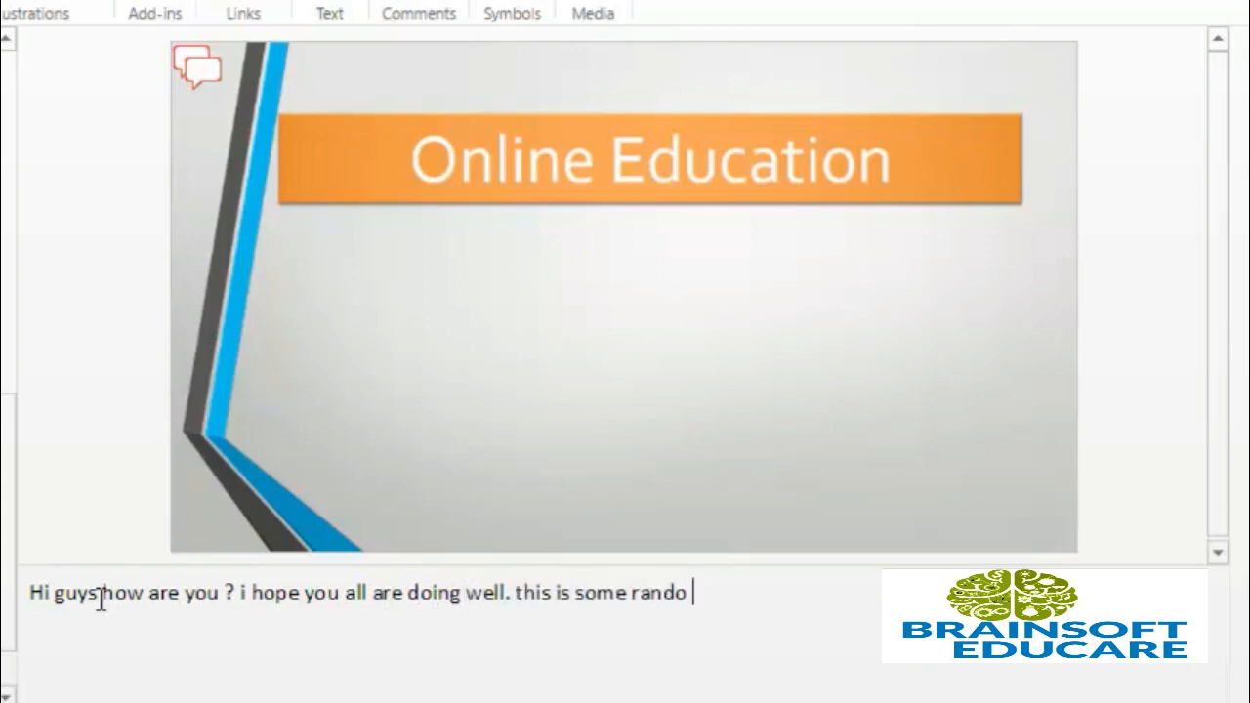
text(note.)
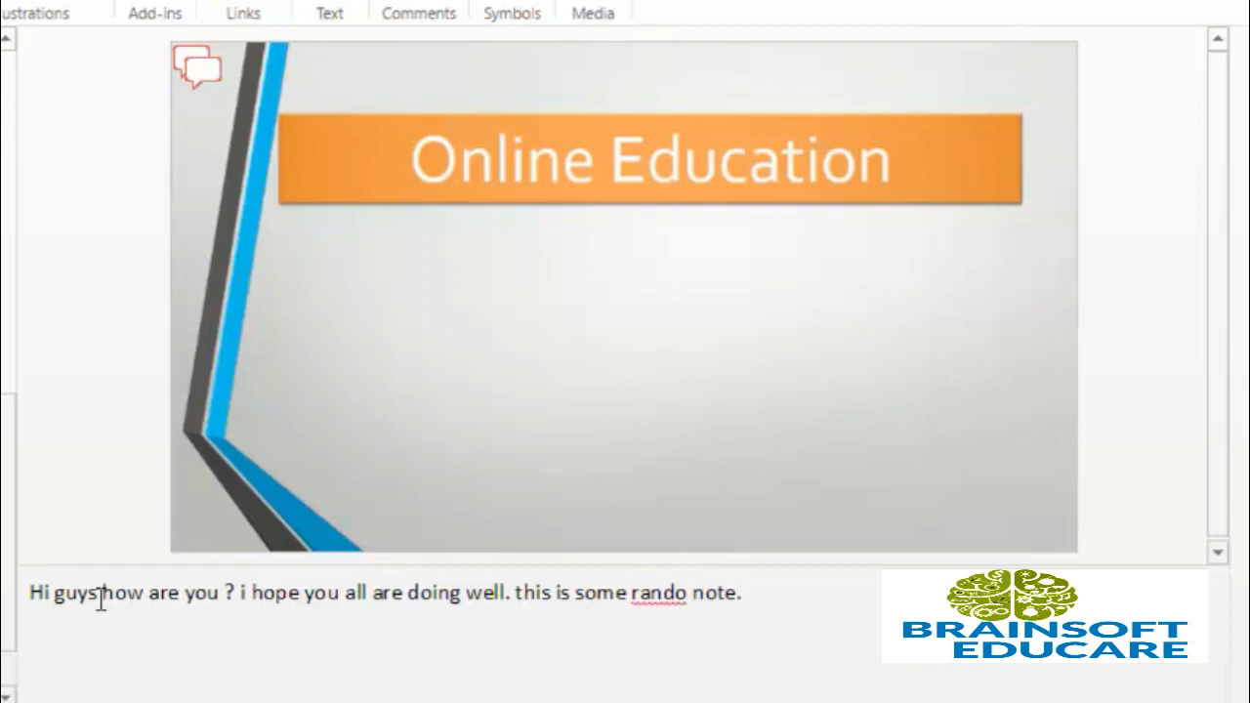